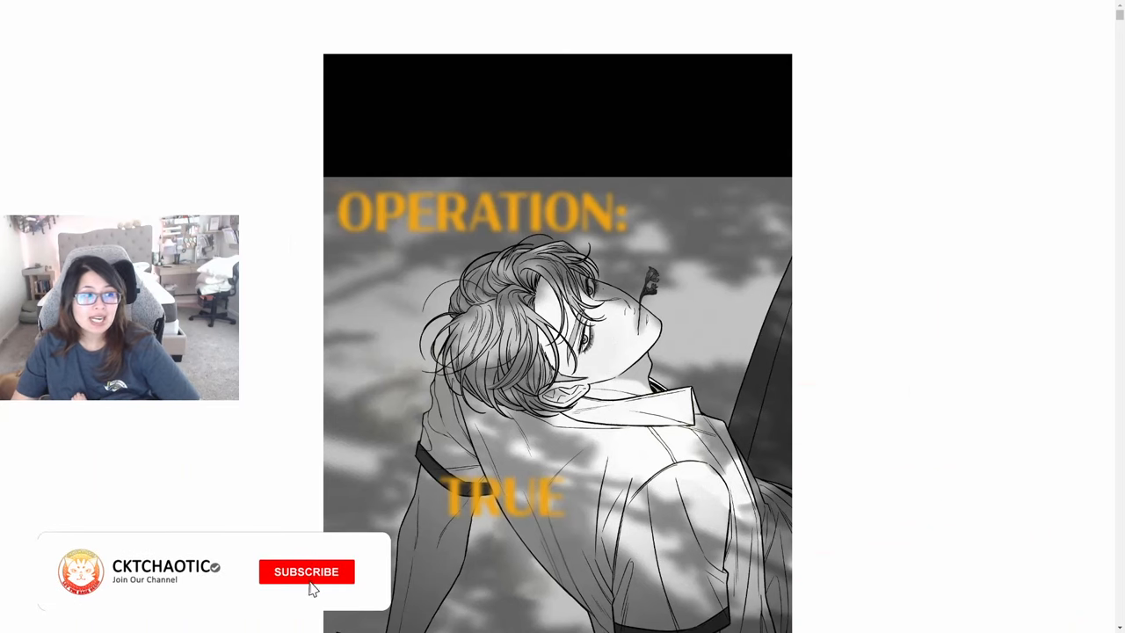
Step: Start Episode 80 and scroll down through its first opening panels past the title panel
{"action": "left_click", "coordinate": [306, 572]}
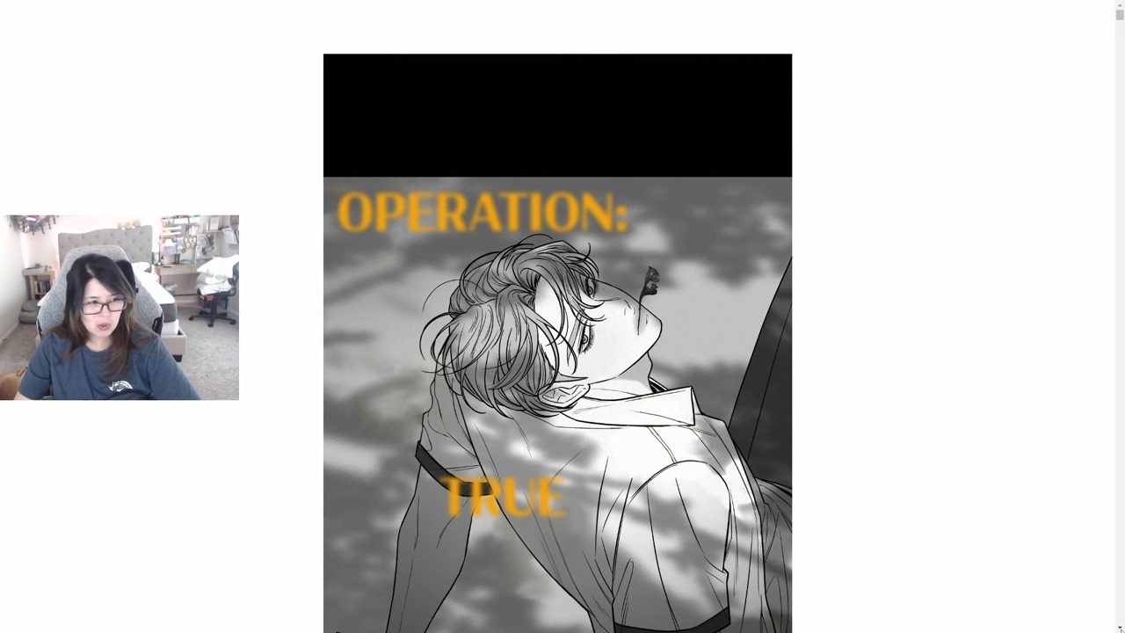
{"action": "scroll", "scroll_direction": "down", "scroll_amount": 3}
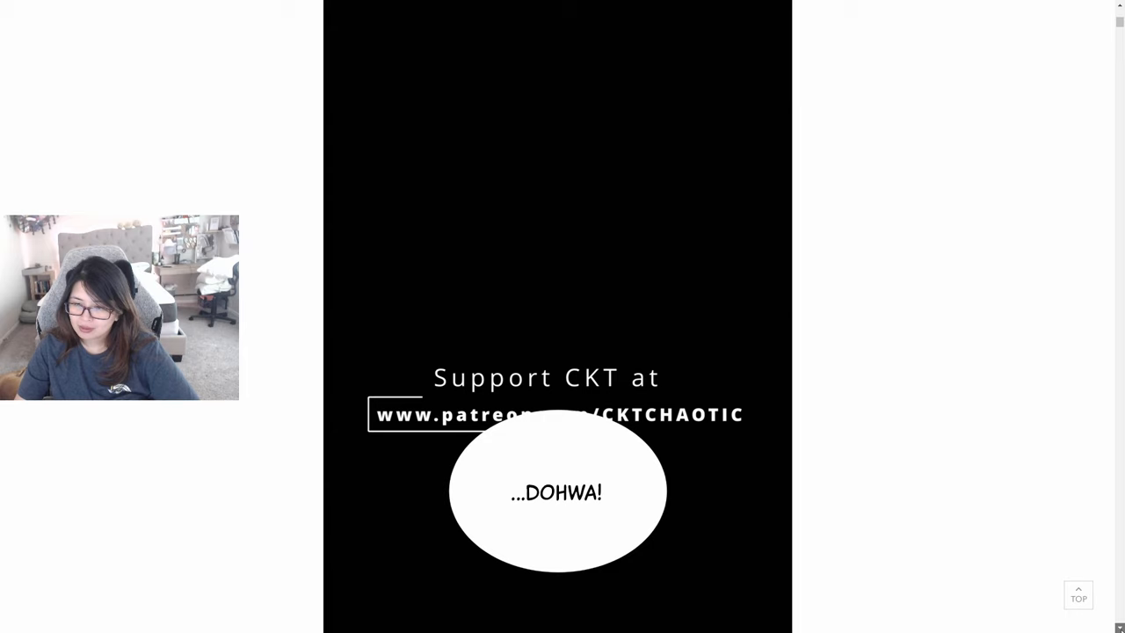
{"action": "scroll", "scroll_direction": "down", "scroll_amount": 3}
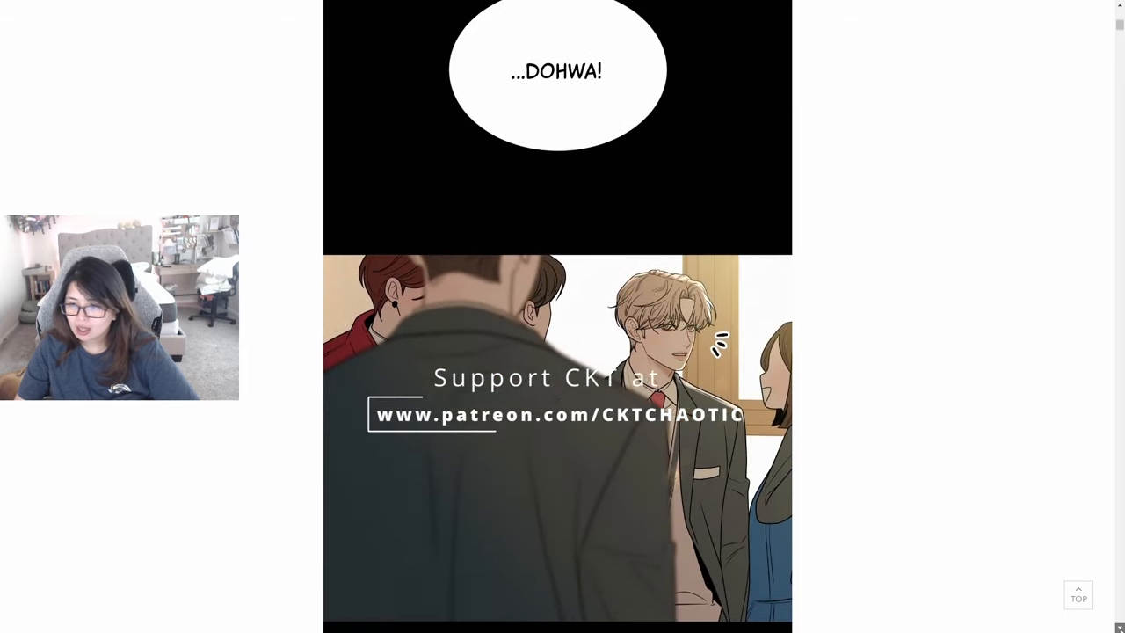
{"action": "scroll", "scroll_direction": "down", "scroll_amount": 3}
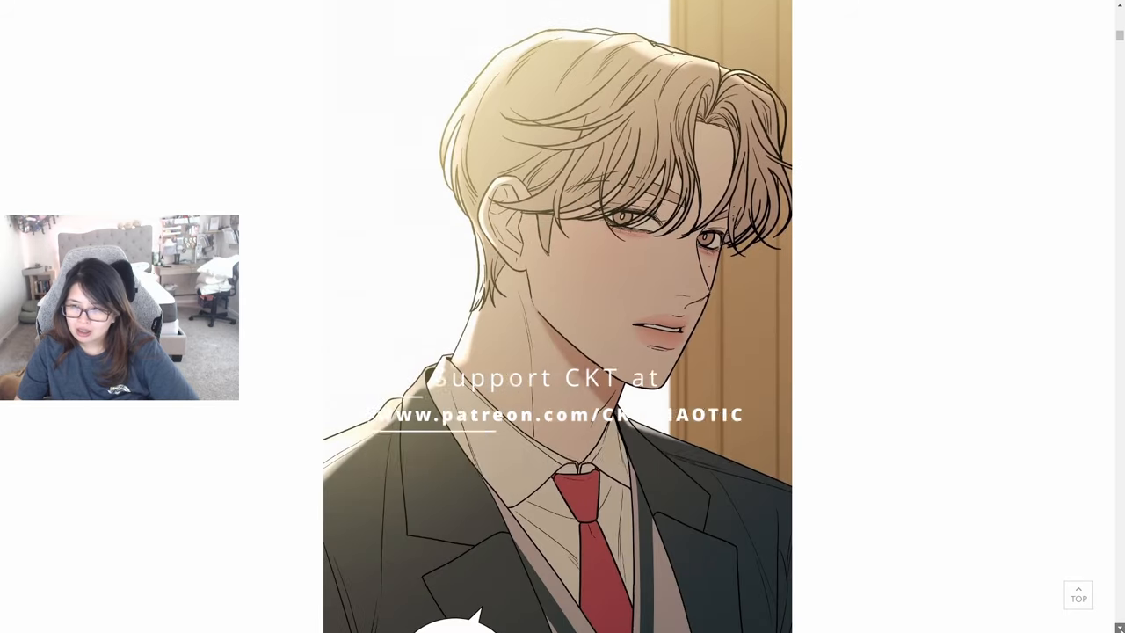
{"action": "scroll", "scroll_direction": "down", "scroll_amount": 3}
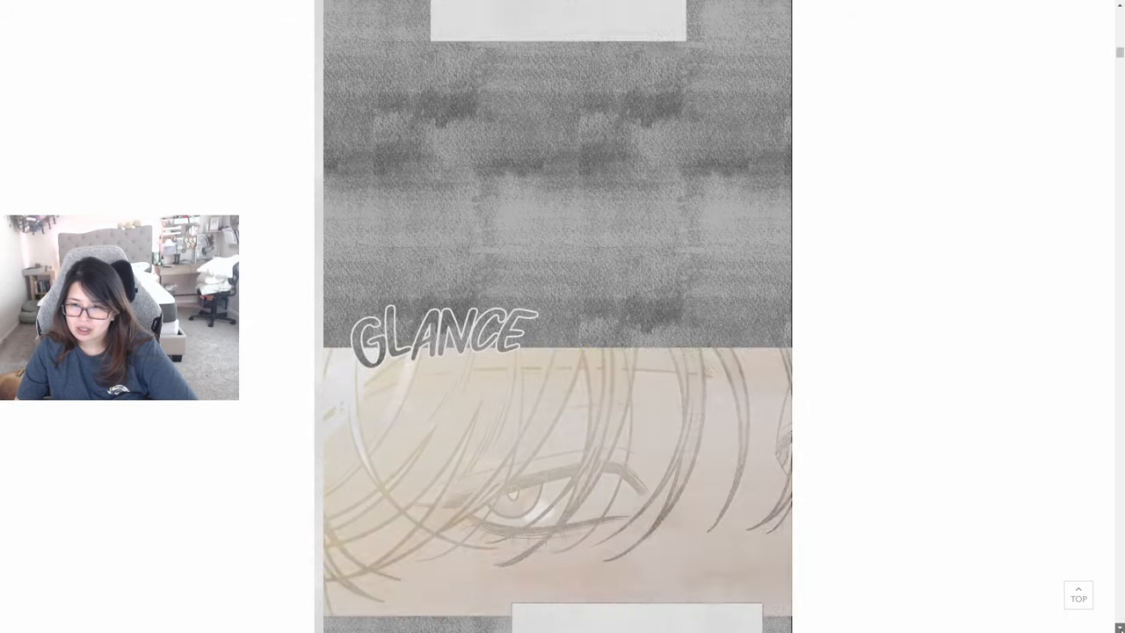
{"action": "scroll", "scroll_direction": "down", "scroll_amount": 3}
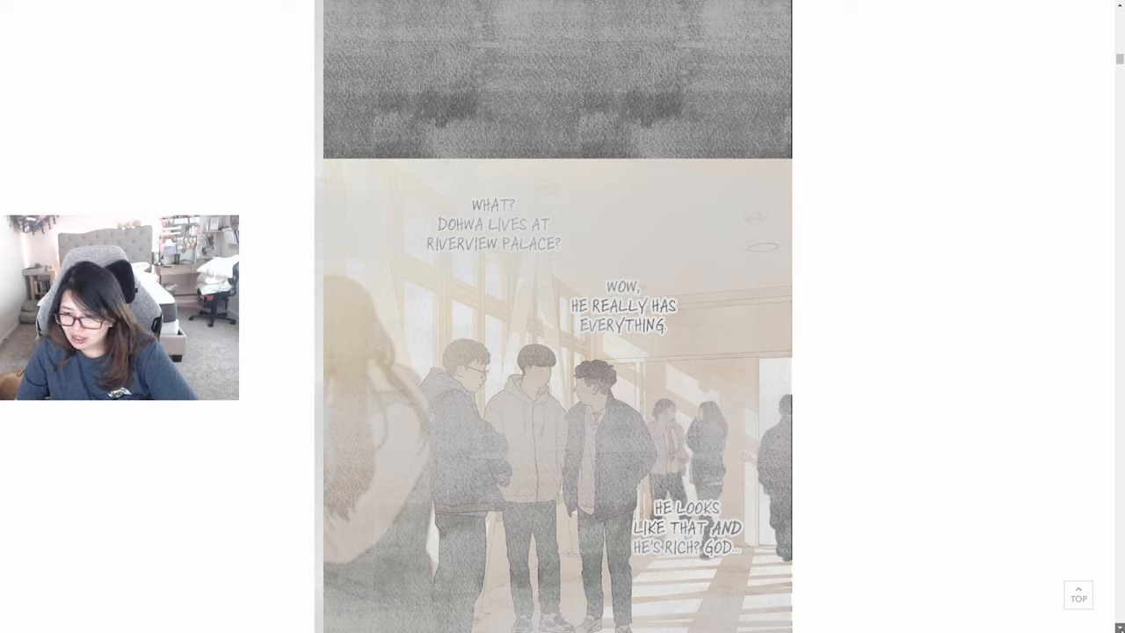
{"action": "scroll", "scroll_direction": "down", "scroll_amount": 3}
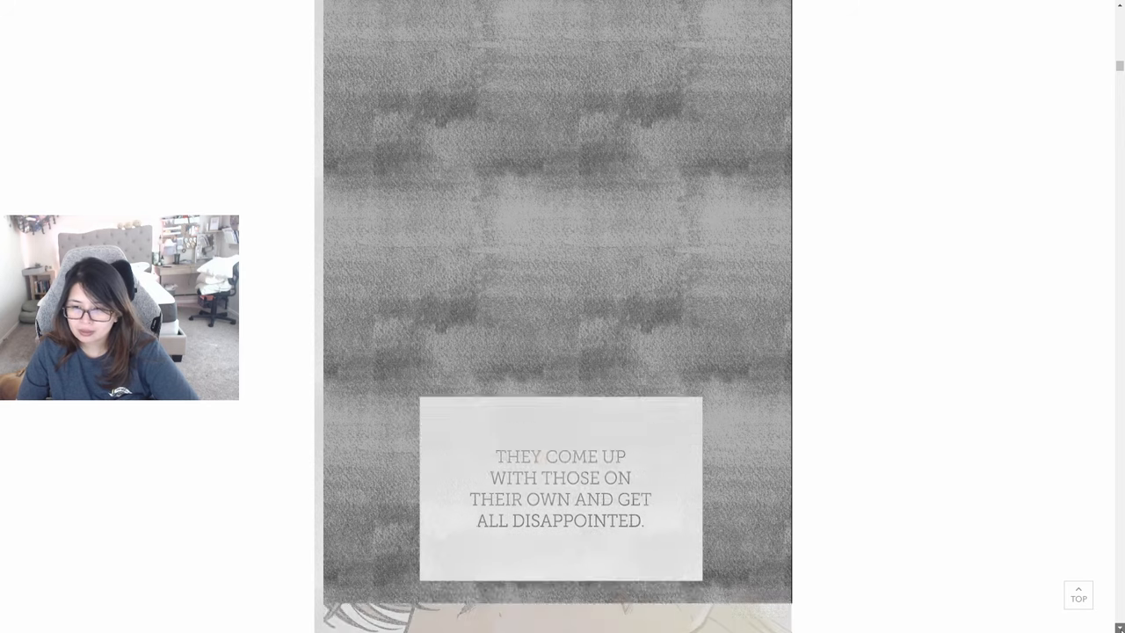
{"action": "scroll", "scroll_direction": "down", "scroll_amount": 3}
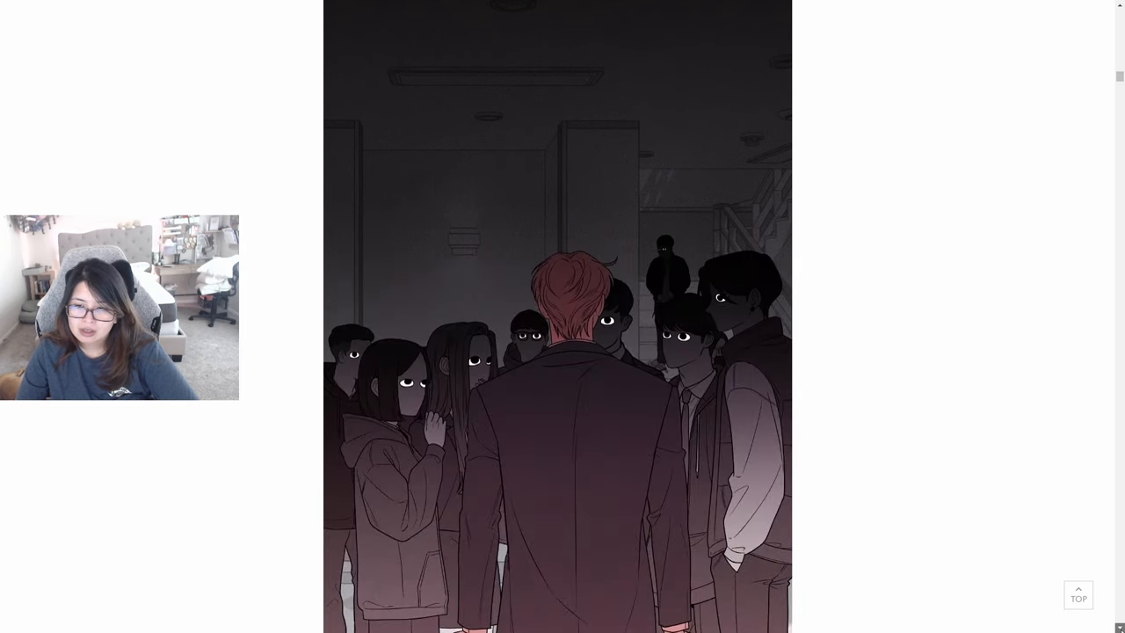
Step: Continue scrolling the opening panels until the caption 'All of this is just an excuse.'
{"action": "scroll", "scroll_direction": "down", "scroll_amount": 3}
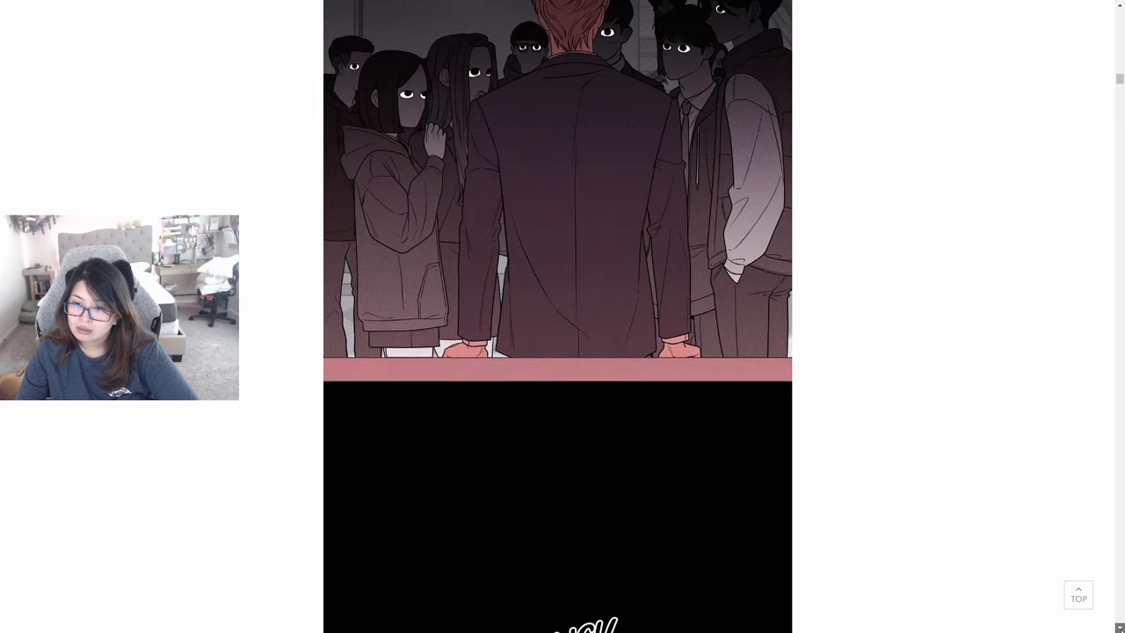
{"action": "scroll", "scroll_direction": "down", "scroll_amount": 3}
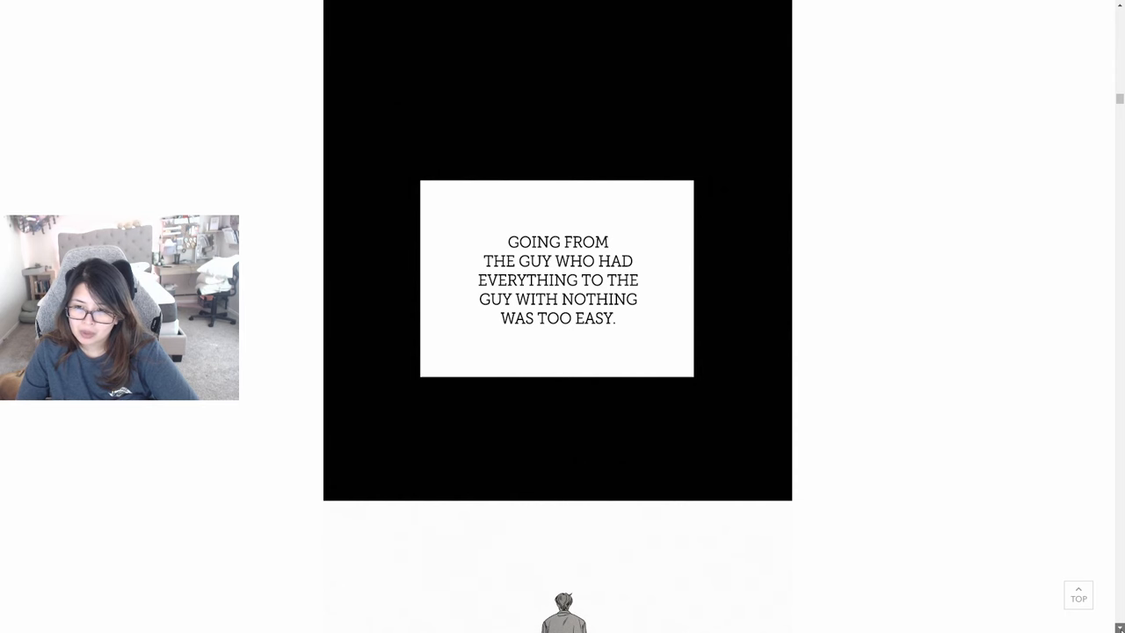
{"action": "scroll", "scroll_direction": "down", "scroll_amount": 3}
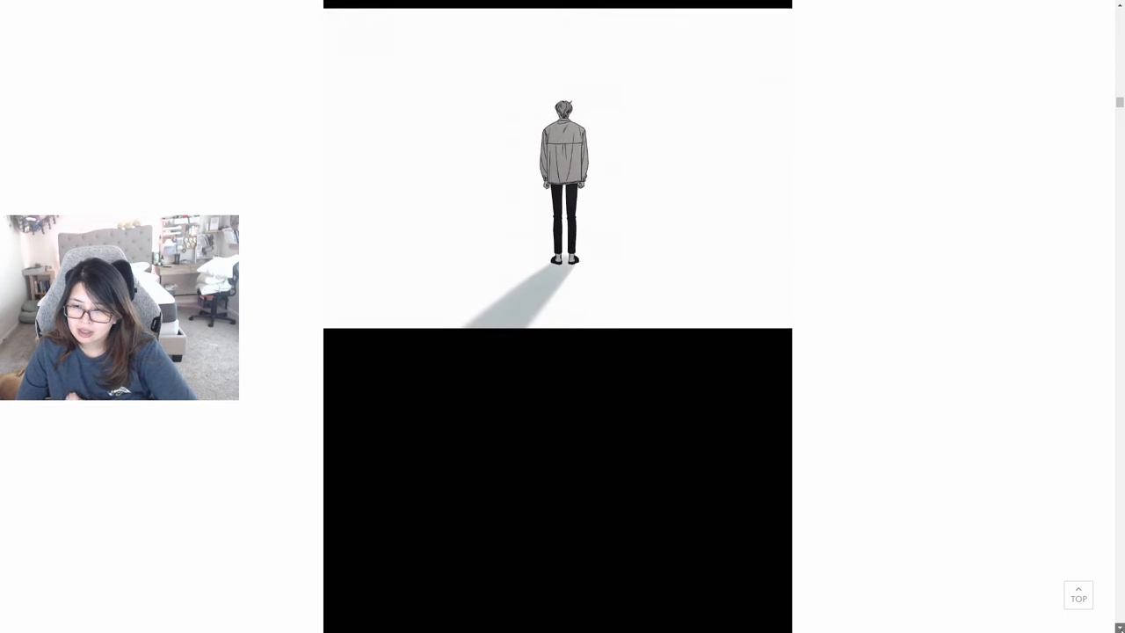
{"action": "scroll", "scroll_direction": "down", "scroll_amount": 3}
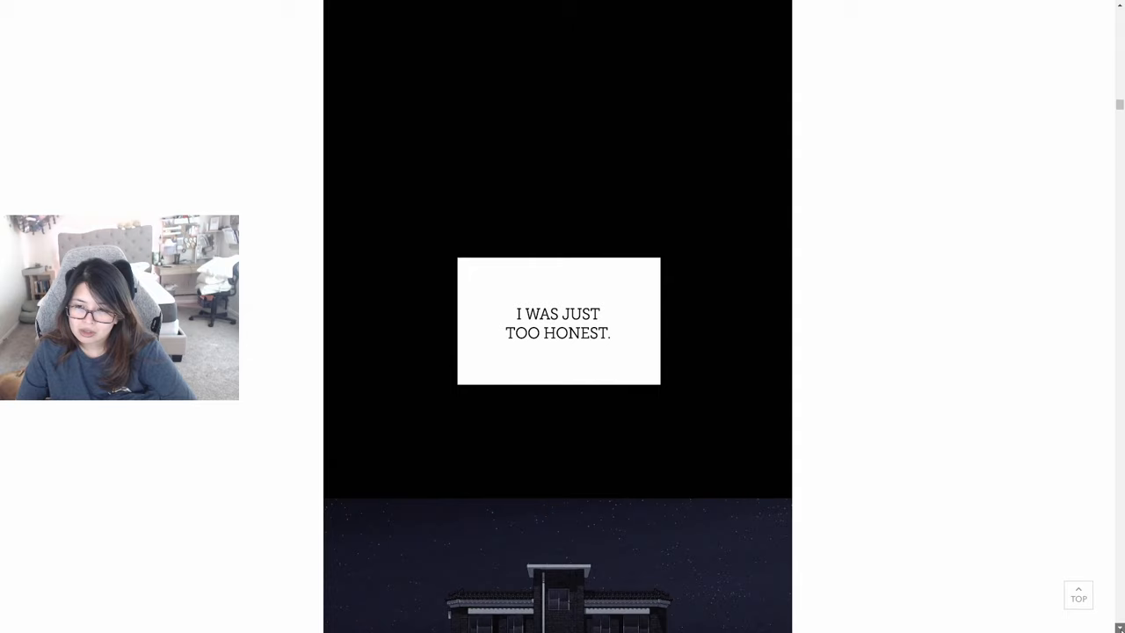
{"action": "scroll", "scroll_direction": "down", "scroll_amount": 3}
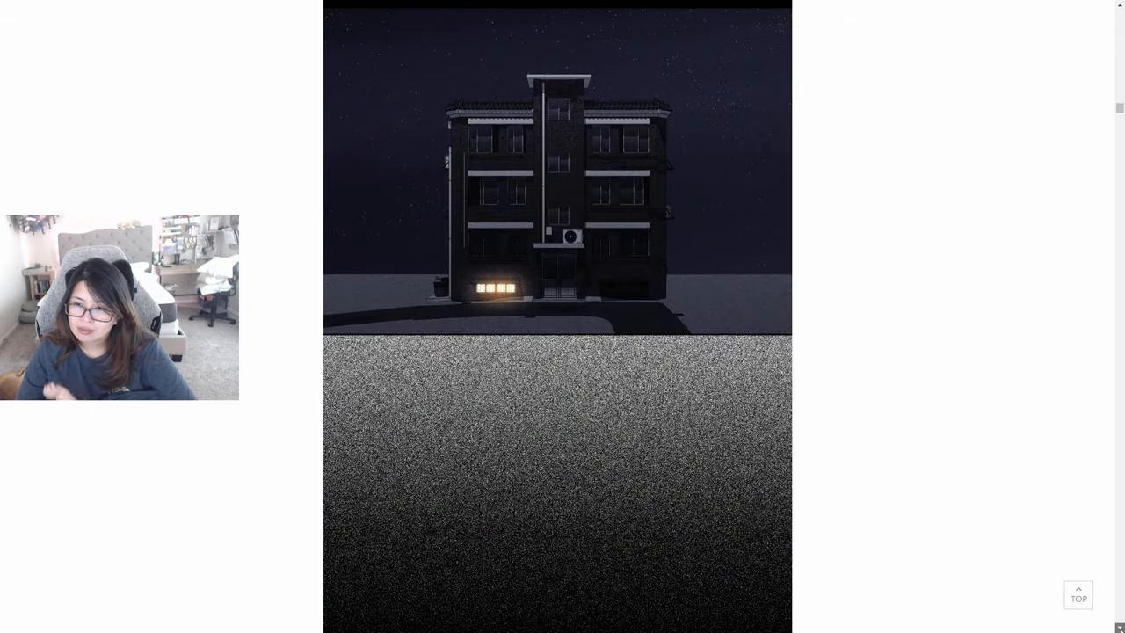
{"action": "scroll", "scroll_direction": "down", "scroll_amount": 3}
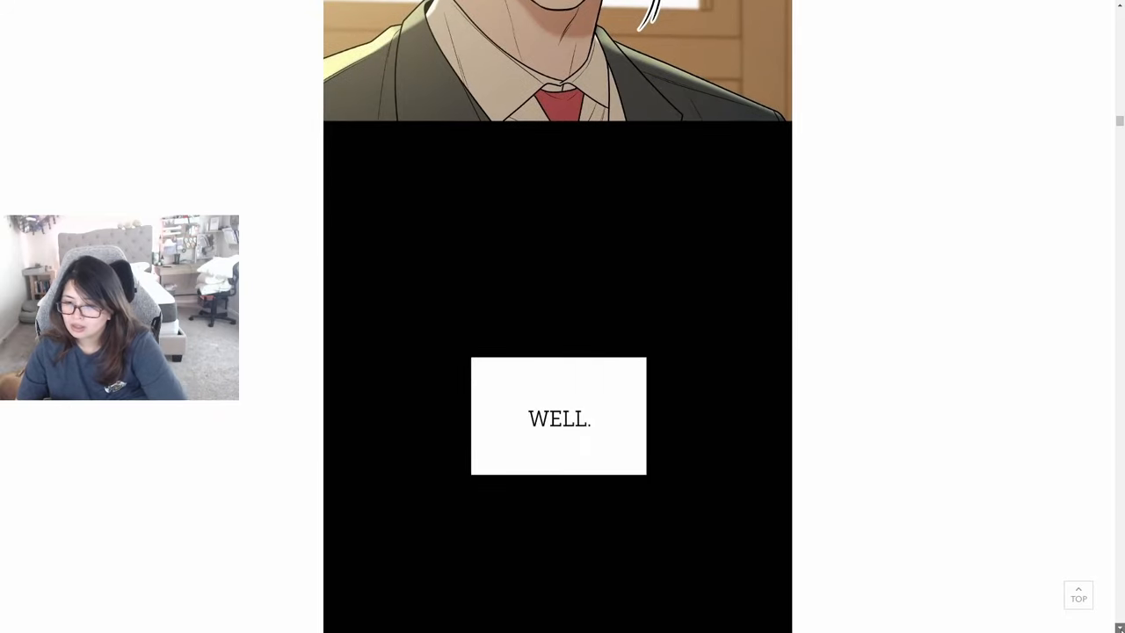
{"action": "scroll", "scroll_direction": "down", "scroll_amount": 3}
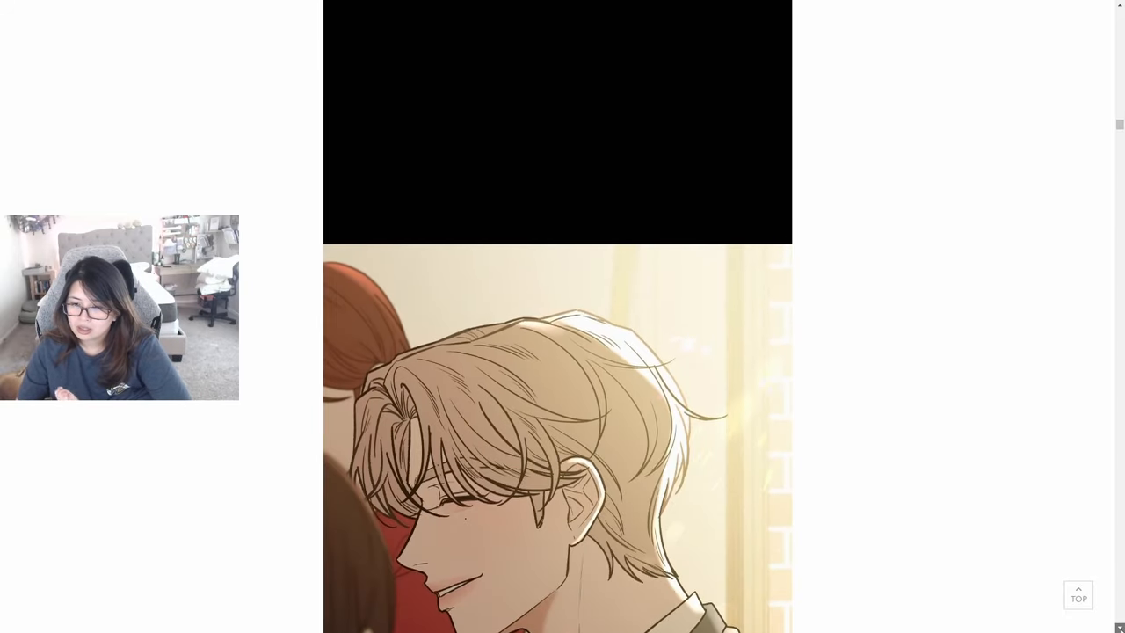
{"action": "scroll", "scroll_direction": "down", "scroll_amount": 3}
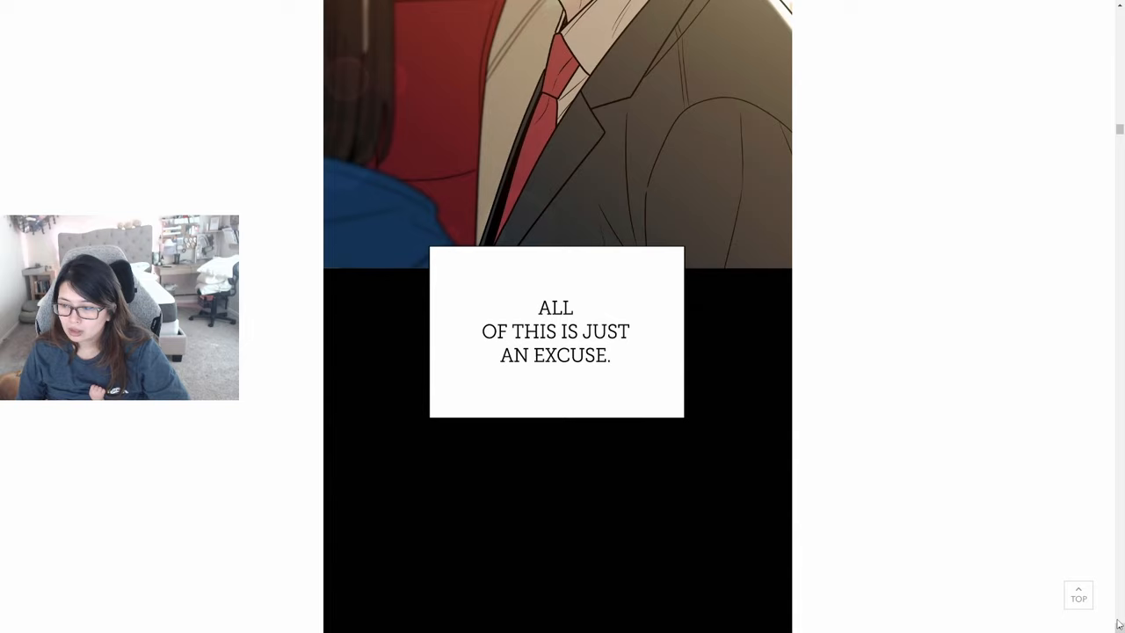
Step: Scroll past the Episode 80 title card through the greyed Riverview Palace flashback to 'That was all.'
{"action": "scroll", "scroll_direction": "down", "scroll_amount": 3}
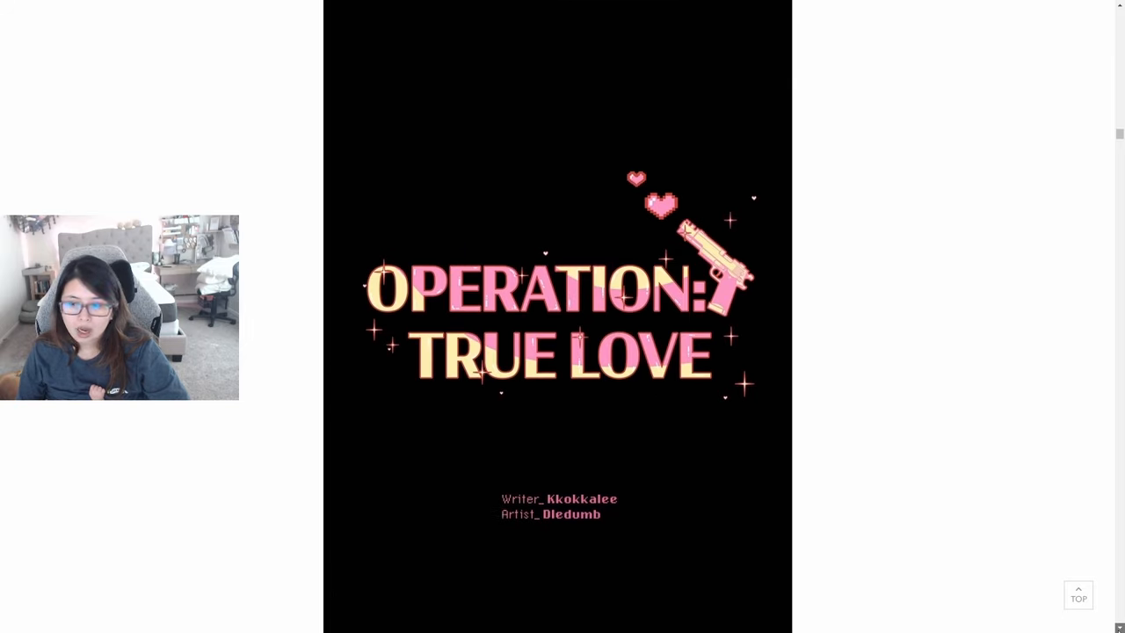
{"action": "scroll", "scroll_direction": "down", "scroll_amount": 3}
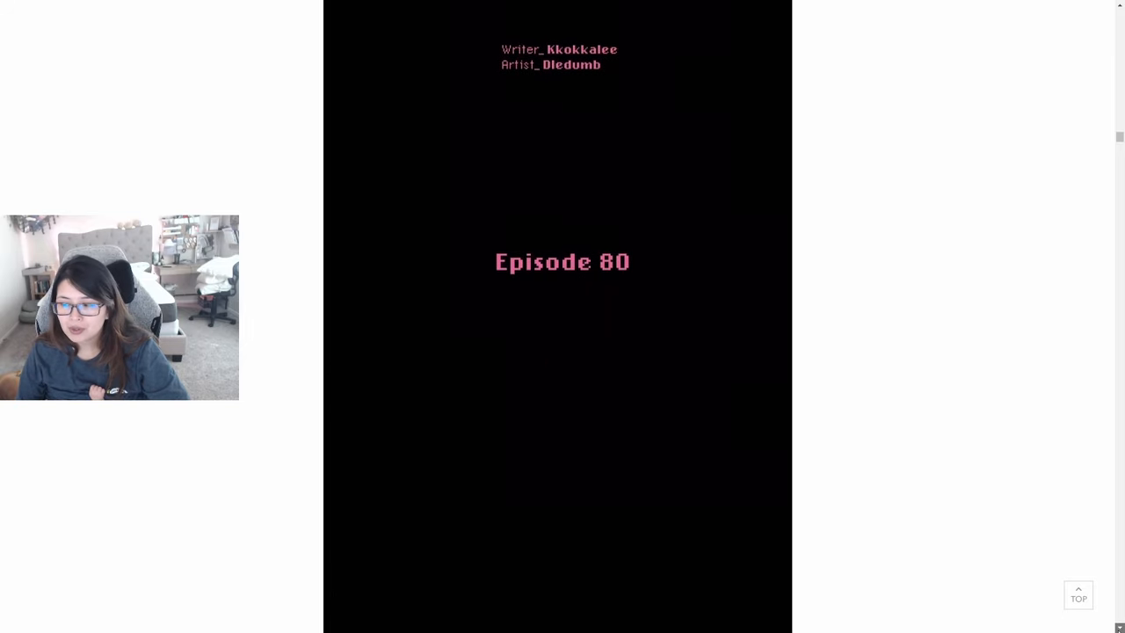
{"action": "scroll", "scroll_direction": "down", "scroll_amount": 3}
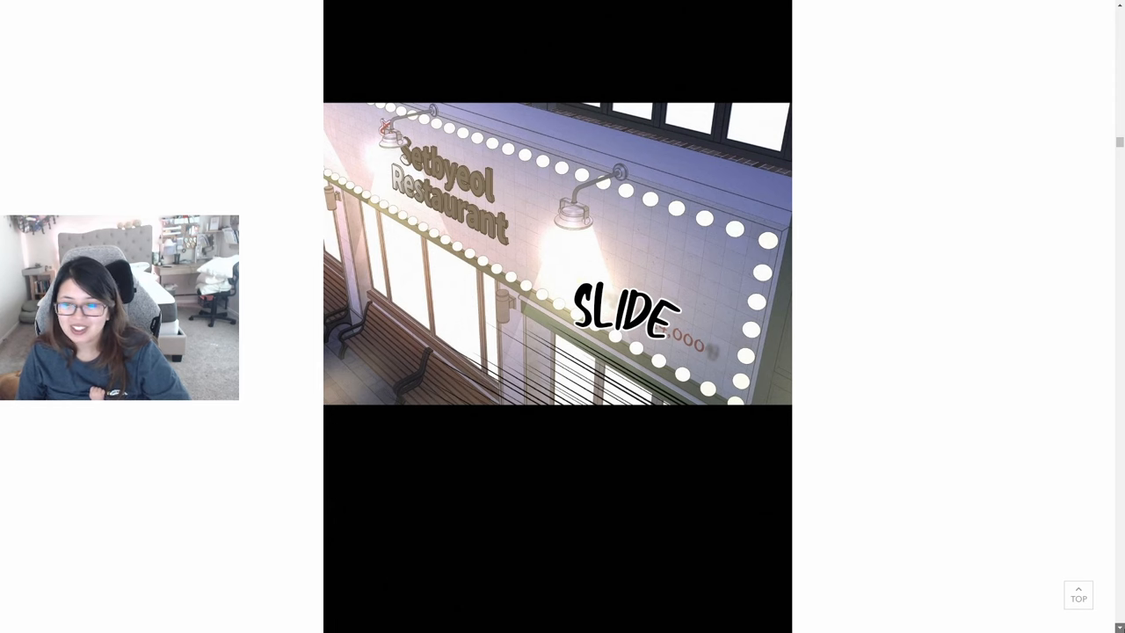
{"action": "scroll", "scroll_direction": "down", "scroll_amount": 3}
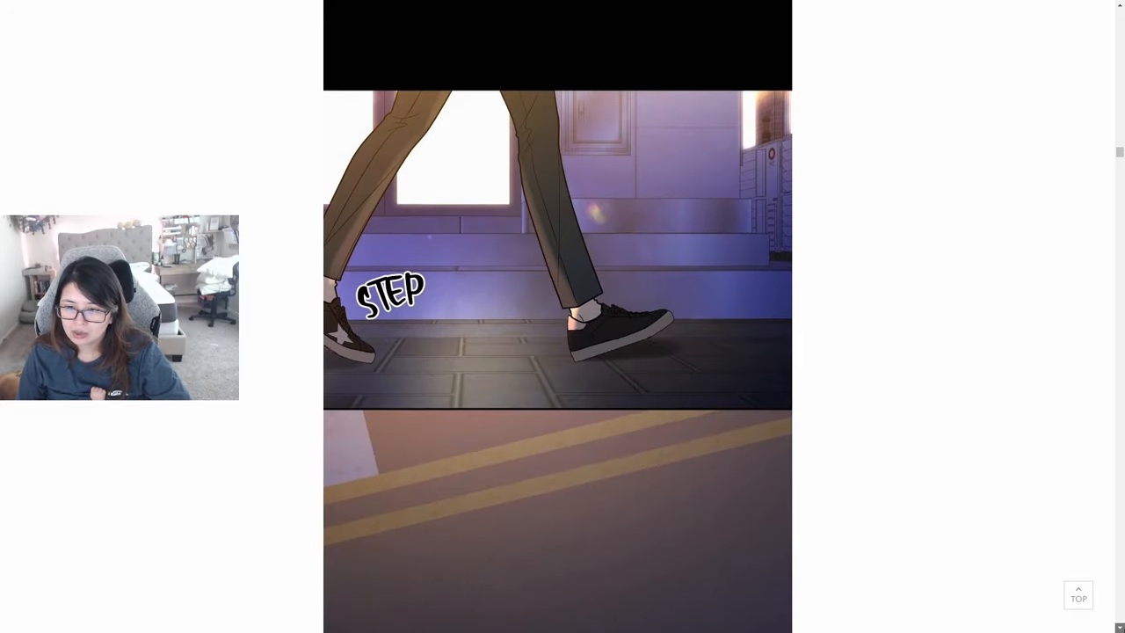
{"action": "scroll", "scroll_direction": "down", "scroll_amount": 3}
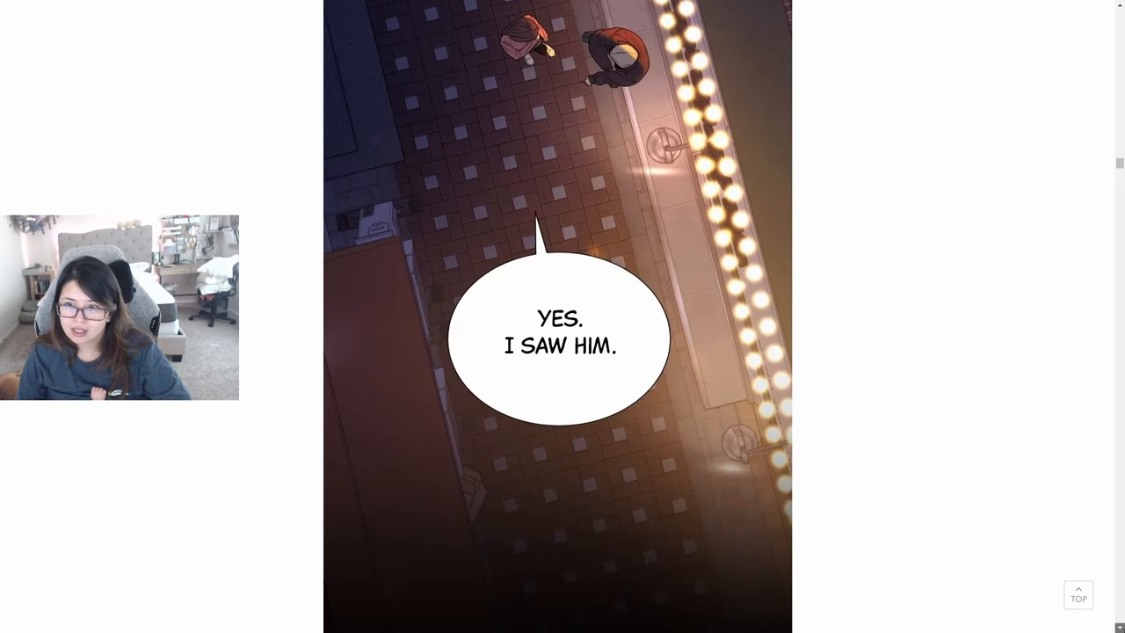
{"action": "scroll", "scroll_direction": "down", "scroll_amount": 3}
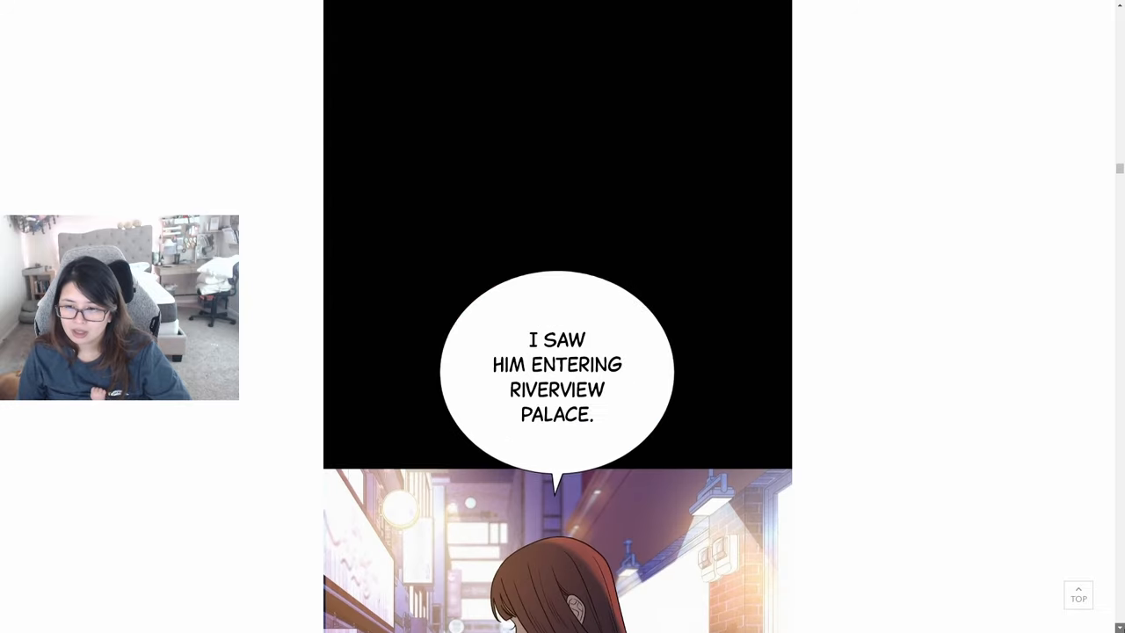
{"action": "scroll", "scroll_direction": "down", "scroll_amount": 3}
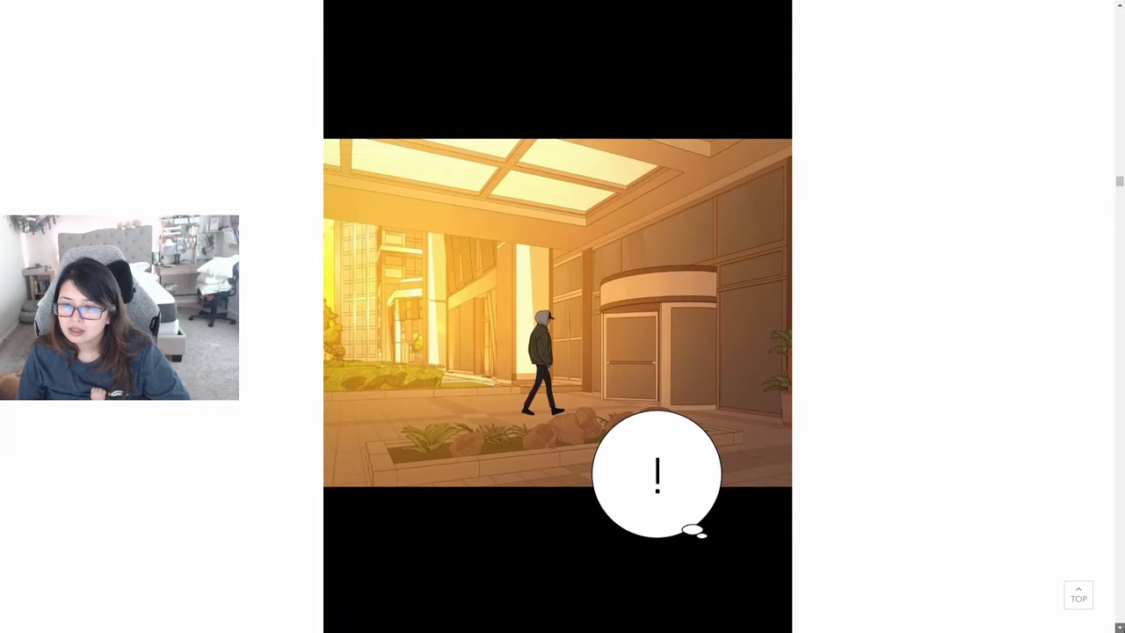
{"action": "scroll", "scroll_direction": "down", "scroll_amount": 3}
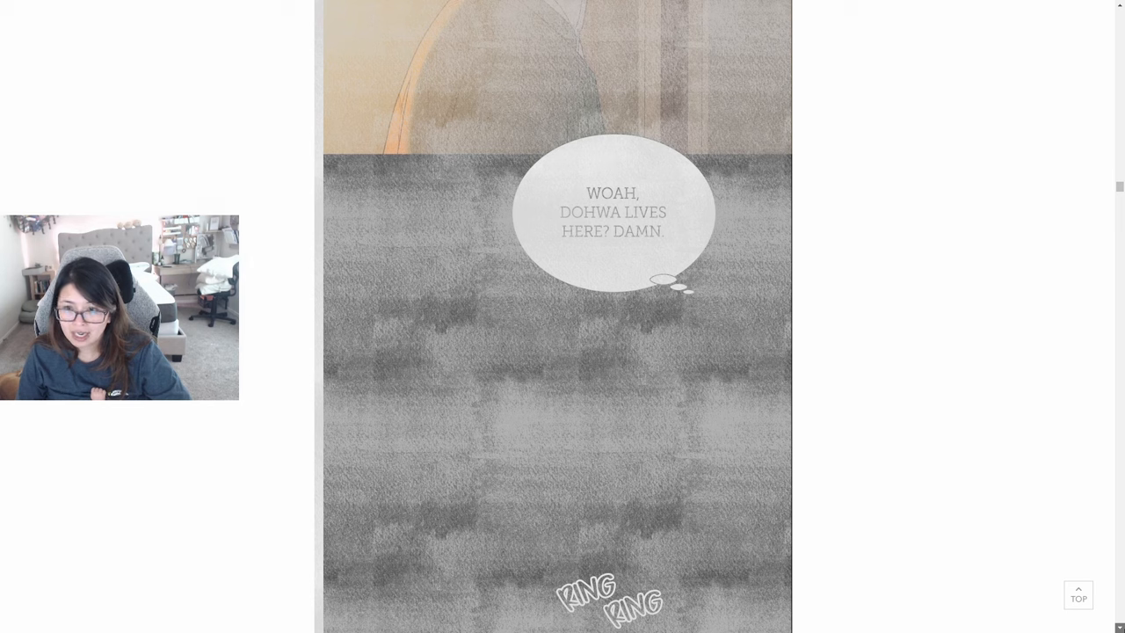
{"action": "scroll", "scroll_direction": "down", "scroll_amount": 3}
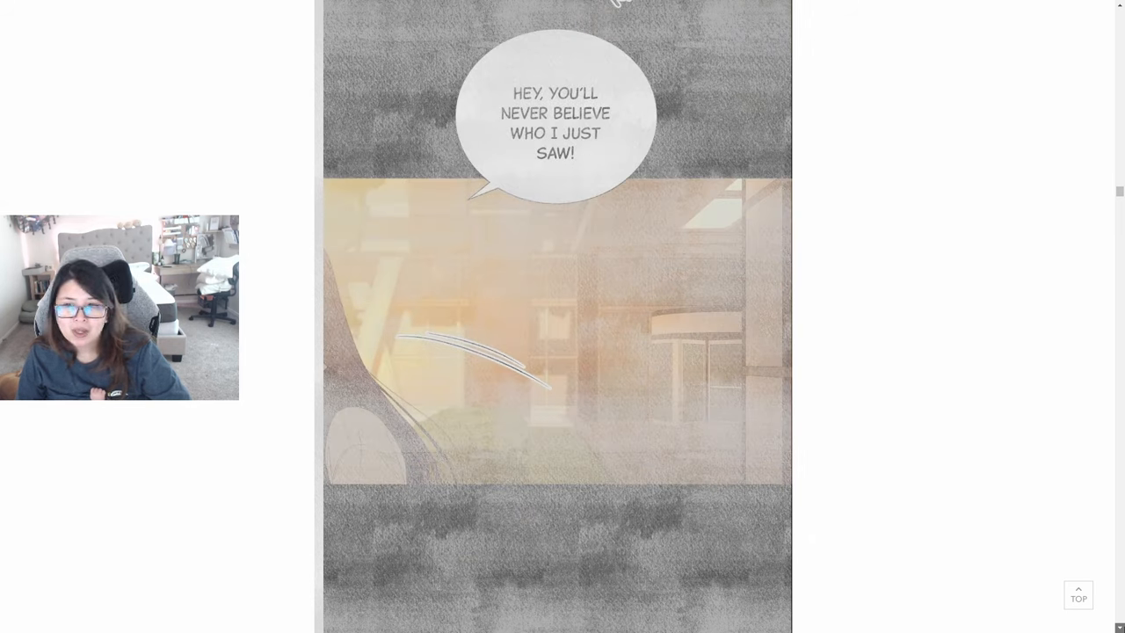
{"action": "scroll", "scroll_direction": "down", "scroll_amount": 3}
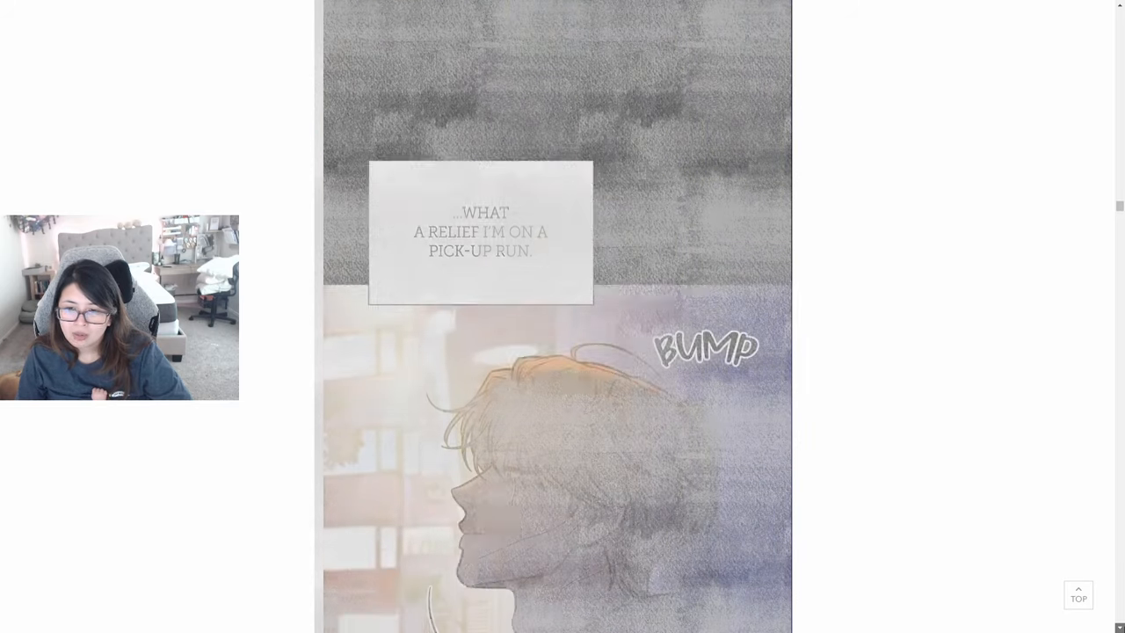
{"action": "scroll", "scroll_direction": "down", "scroll_amount": 3}
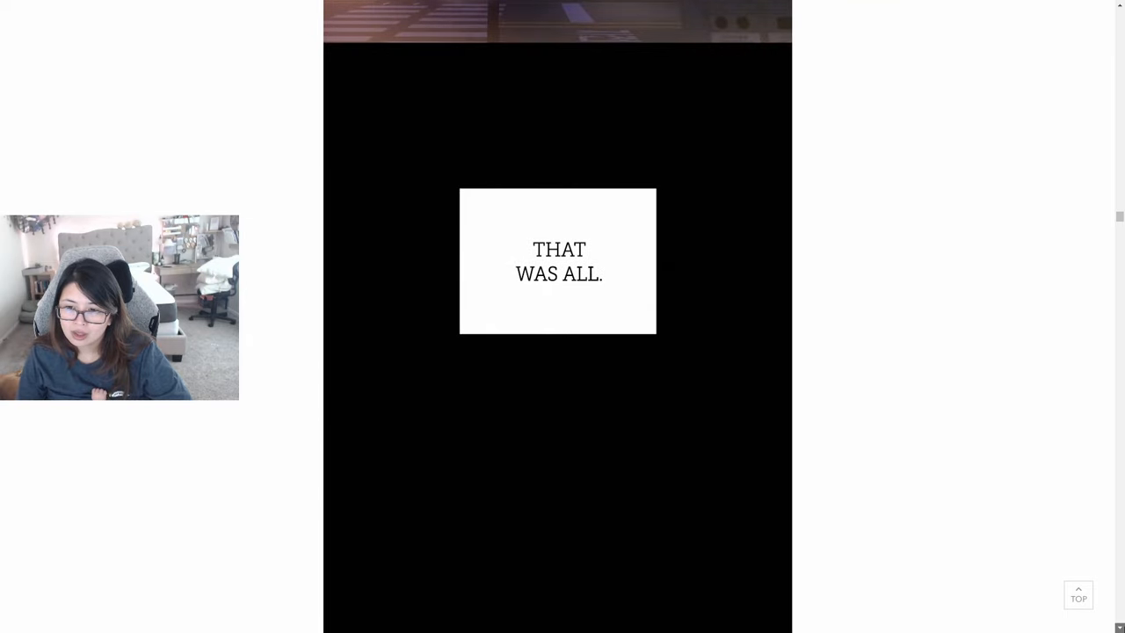
Step: Scroll through the night street talk and classroom scene to 'Shit, I'm not jealous...!'
{"action": "scroll", "scroll_direction": "down", "scroll_amount": 3}
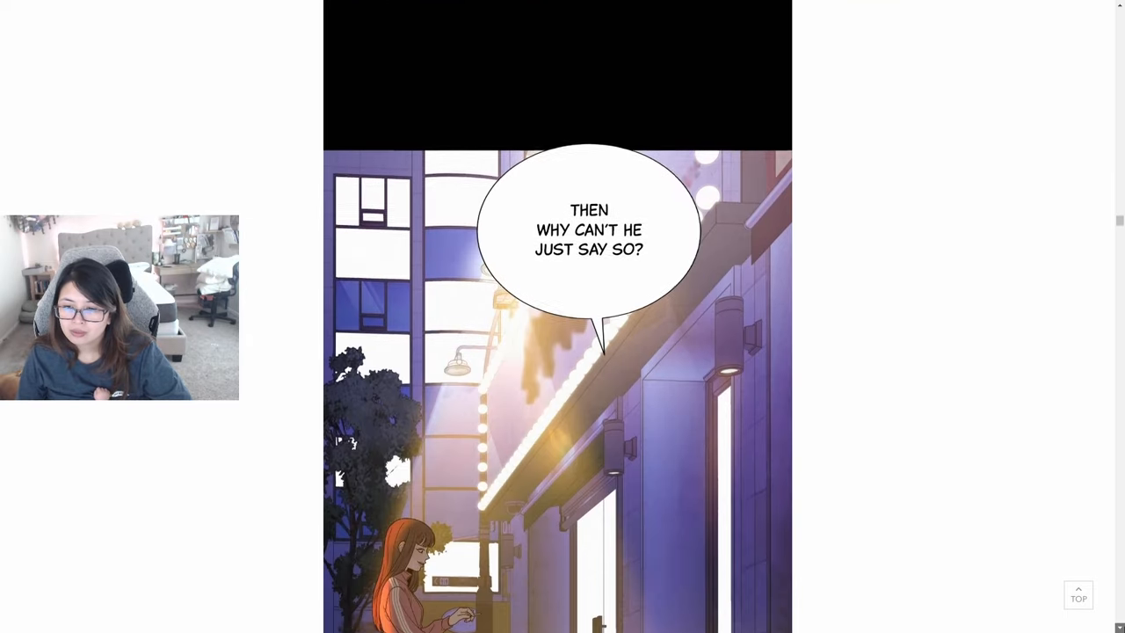
{"action": "scroll", "scroll_direction": "down", "scroll_amount": 3}
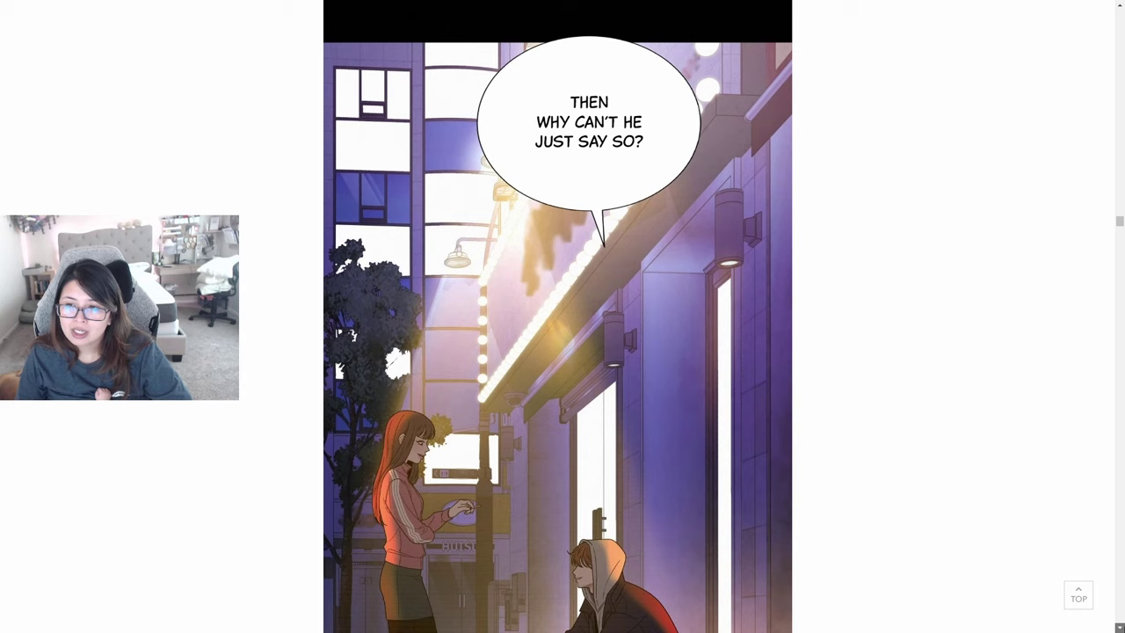
{"action": "scroll", "scroll_direction": "down", "scroll_amount": 3}
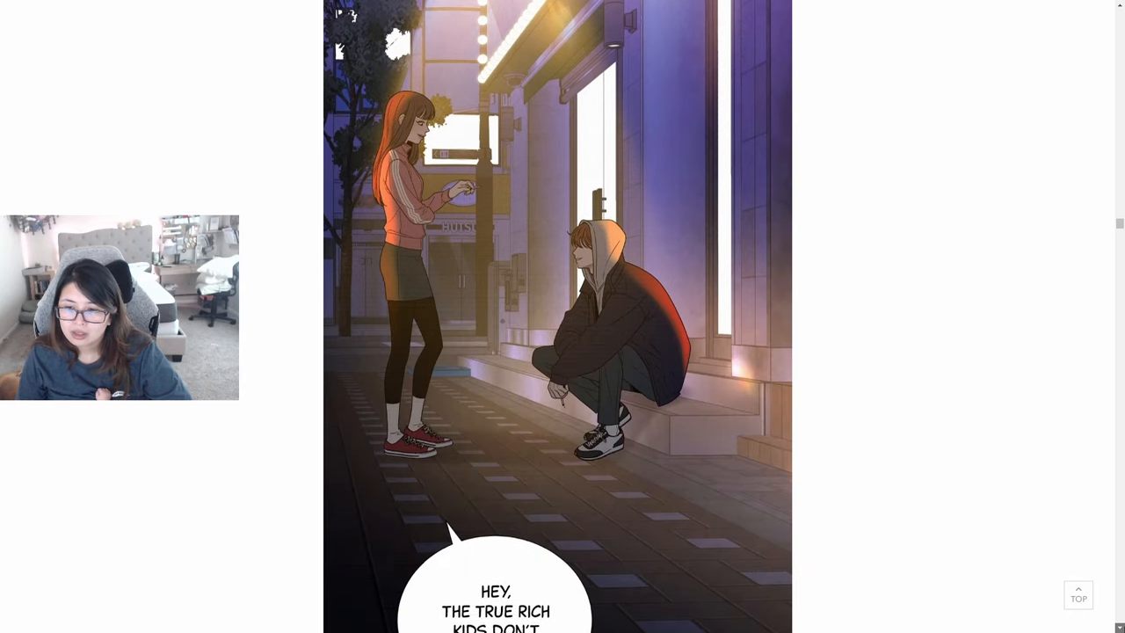
{"action": "scroll", "scroll_direction": "down", "scroll_amount": 3}
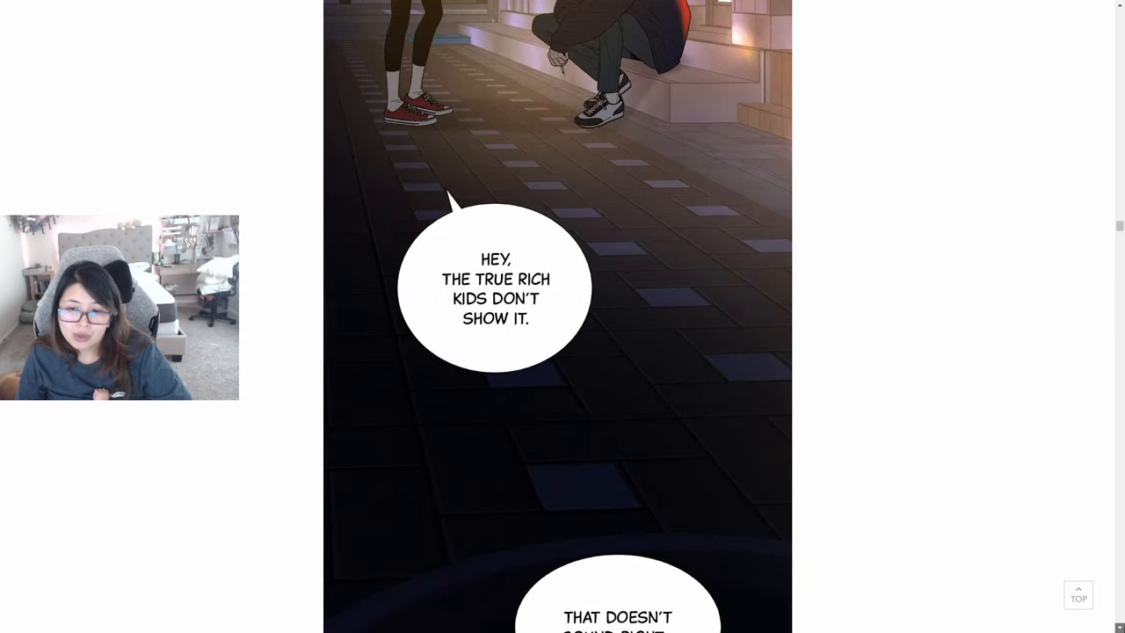
{"action": "scroll", "scroll_direction": "down", "scroll_amount": 3}
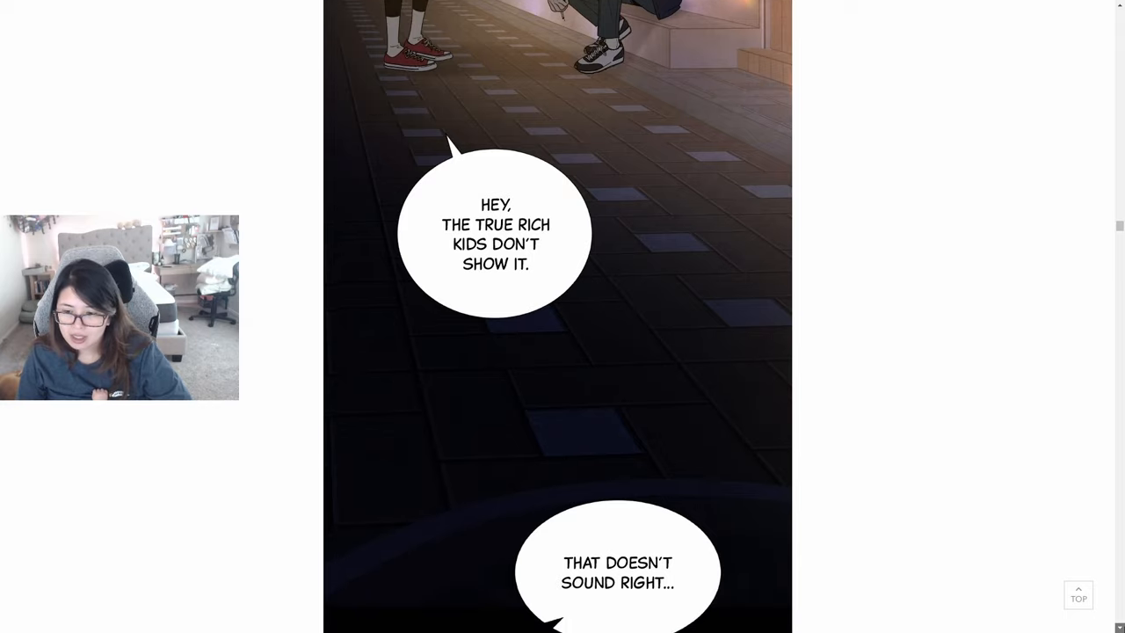
{"action": "scroll", "scroll_direction": "down", "scroll_amount": 3}
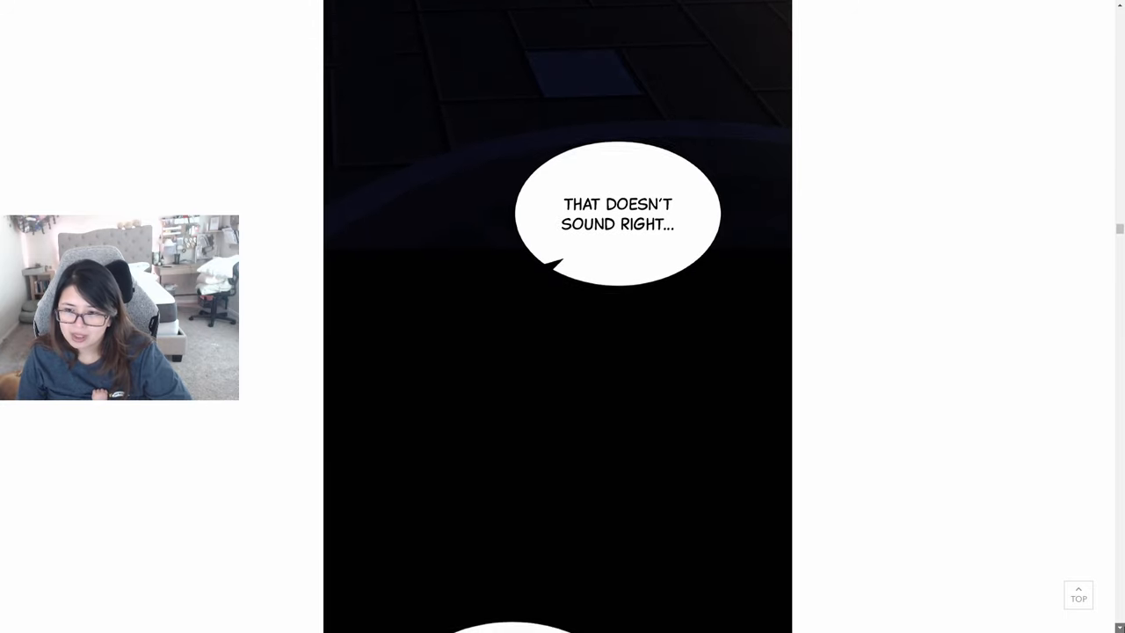
{"action": "scroll", "scroll_direction": "down", "scroll_amount": 3}
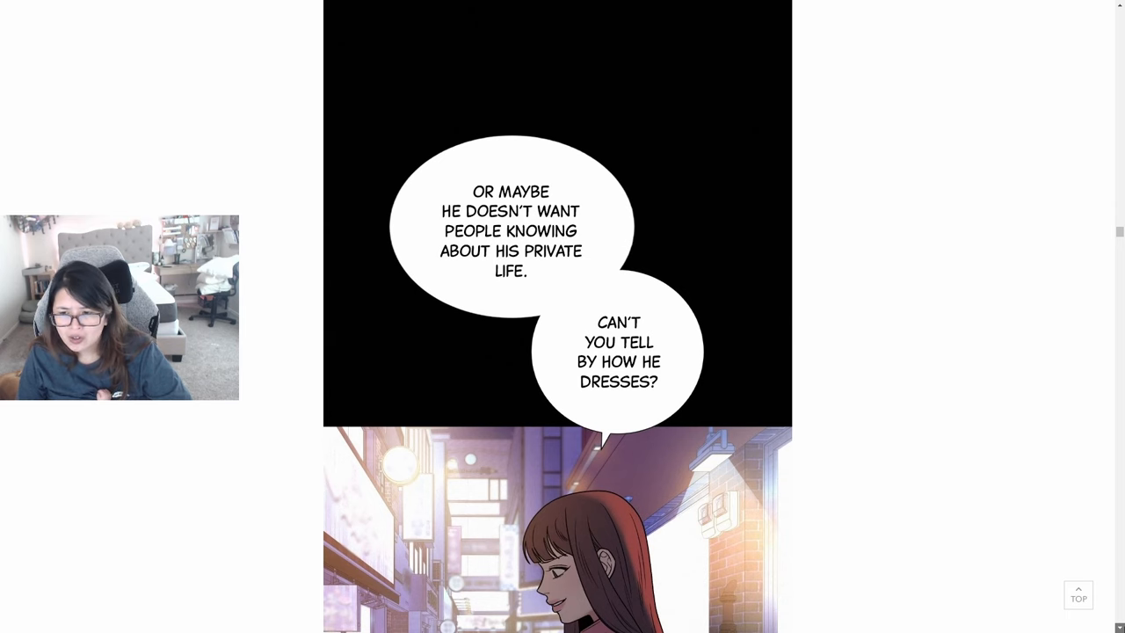
{"action": "scroll", "scroll_direction": "down", "scroll_amount": 3}
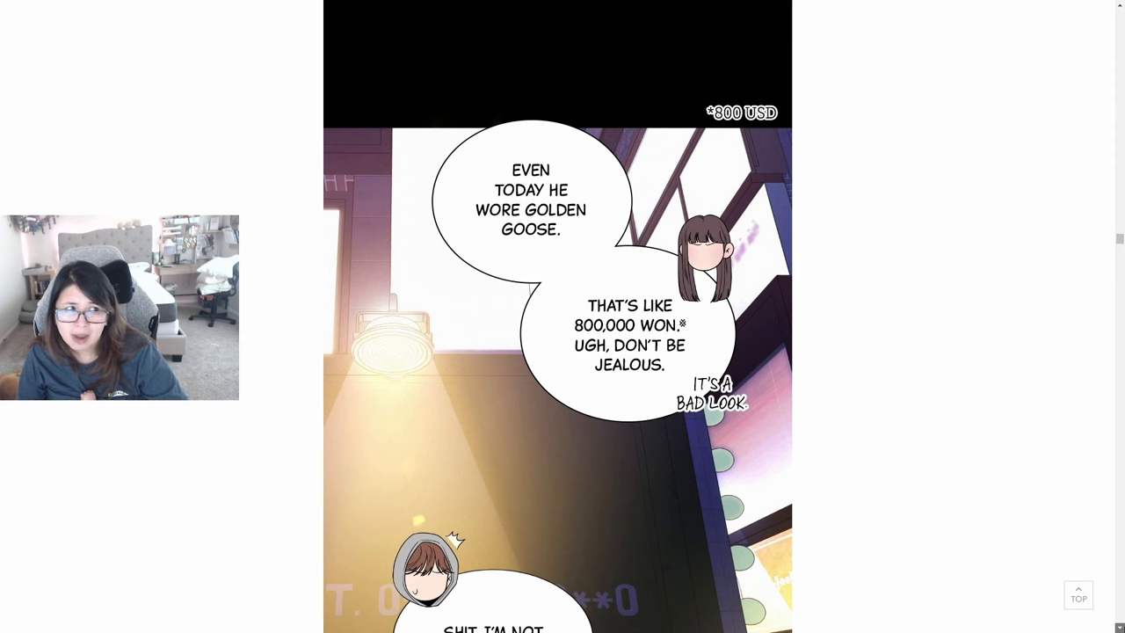
{"action": "scroll", "scroll_direction": "down", "scroll_amount": 3}
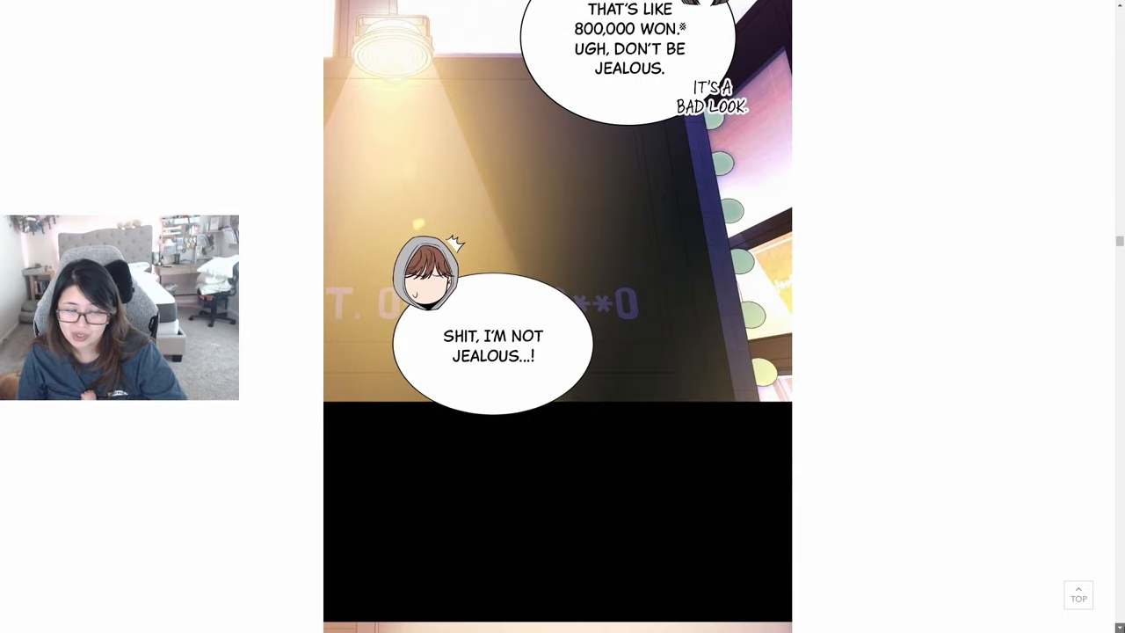
Step: Scroll past the laundry storage notice to the owner's offer of unclaimed items and 'Can I?'
{"action": "scroll", "scroll_direction": "down", "scroll_amount": 3}
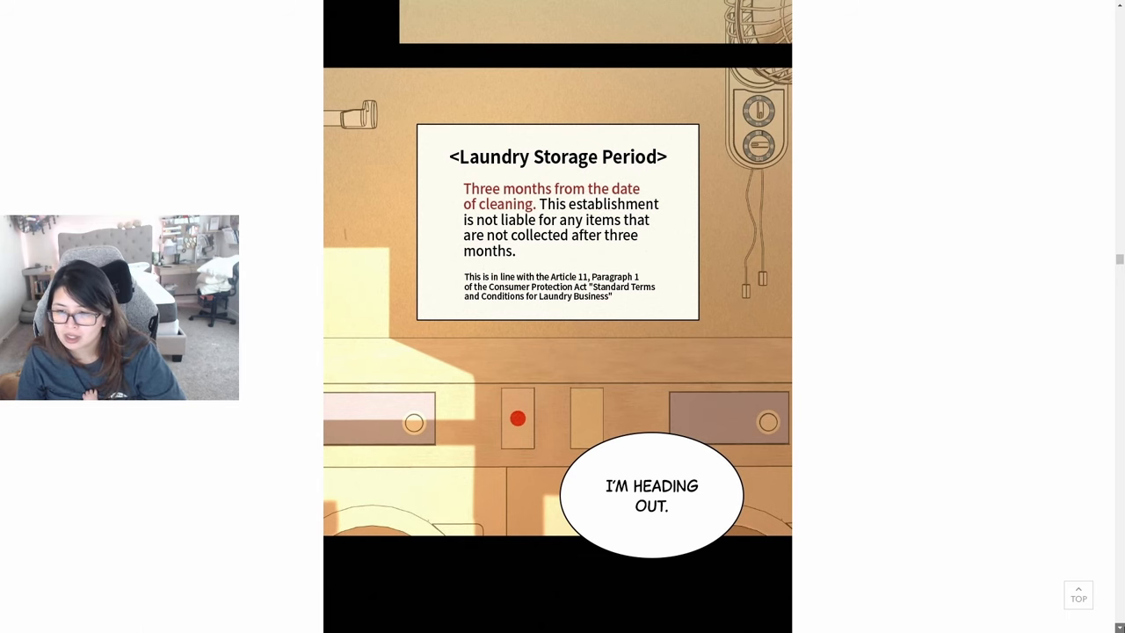
{"action": "scroll", "scroll_direction": "down", "scroll_amount": 3}
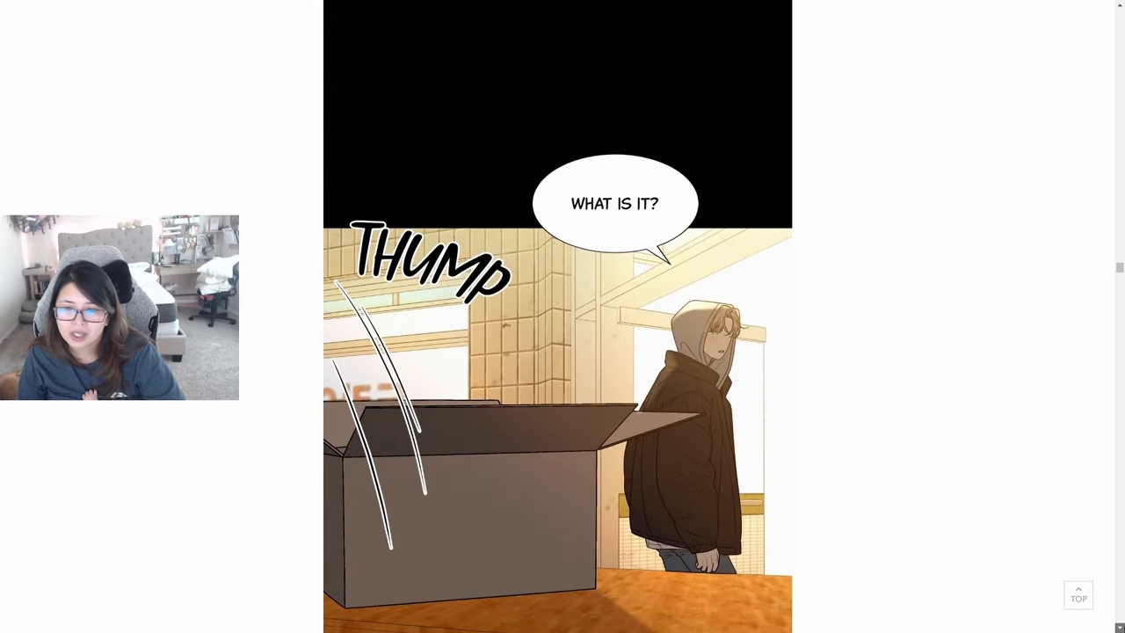
{"action": "scroll", "scroll_direction": "down", "scroll_amount": 3}
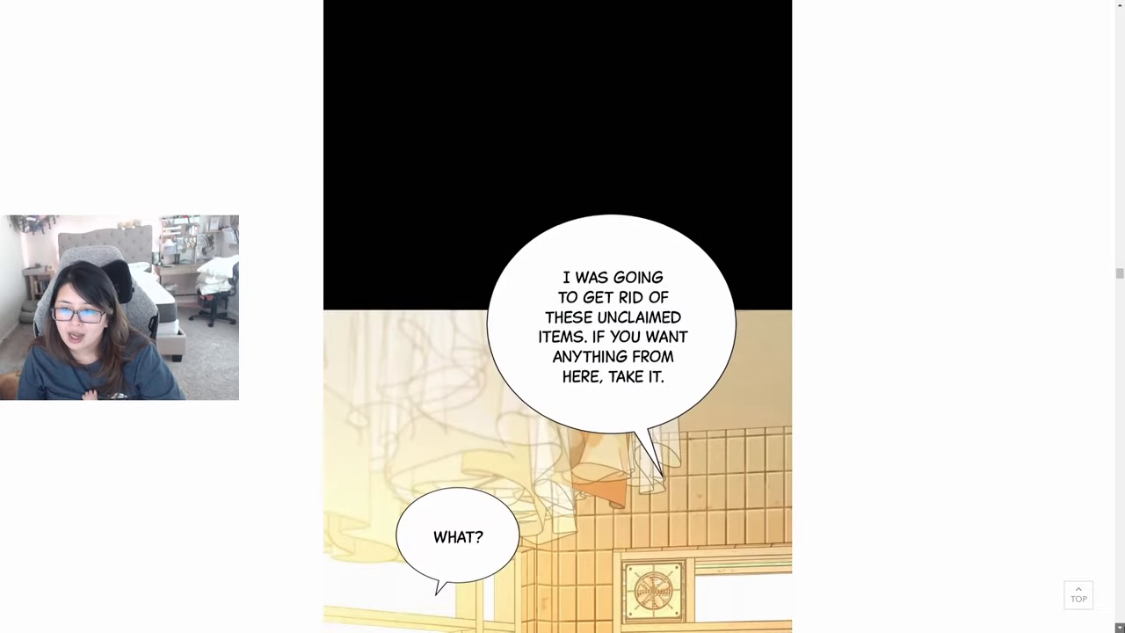
{"action": "scroll", "scroll_direction": "down", "scroll_amount": 3}
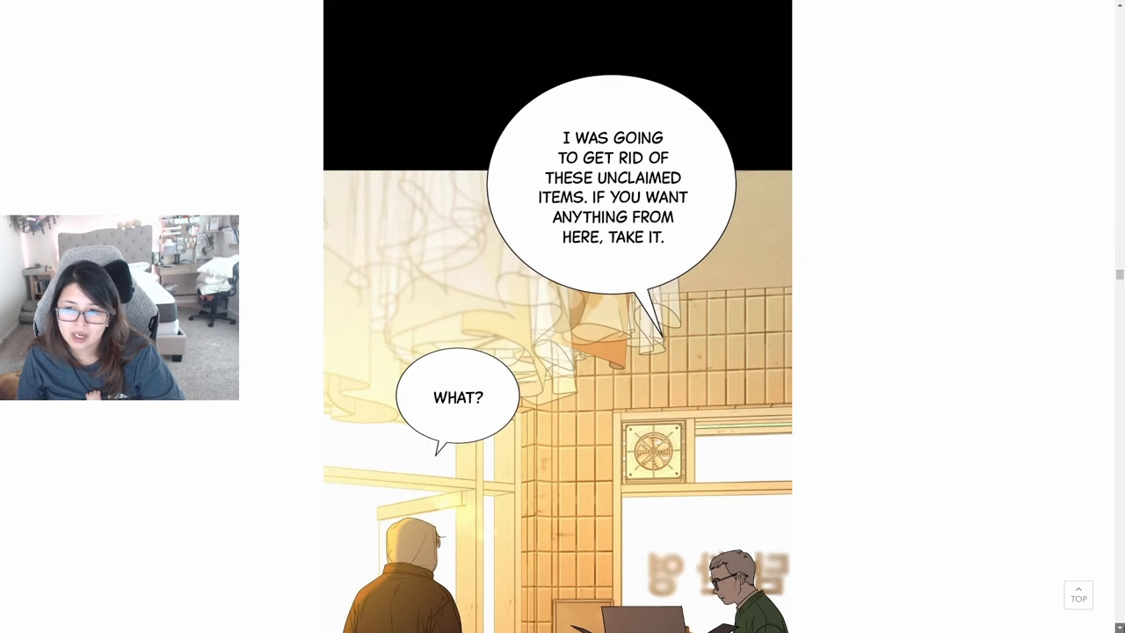
{"action": "scroll", "scroll_direction": "down", "scroll_amount": 3}
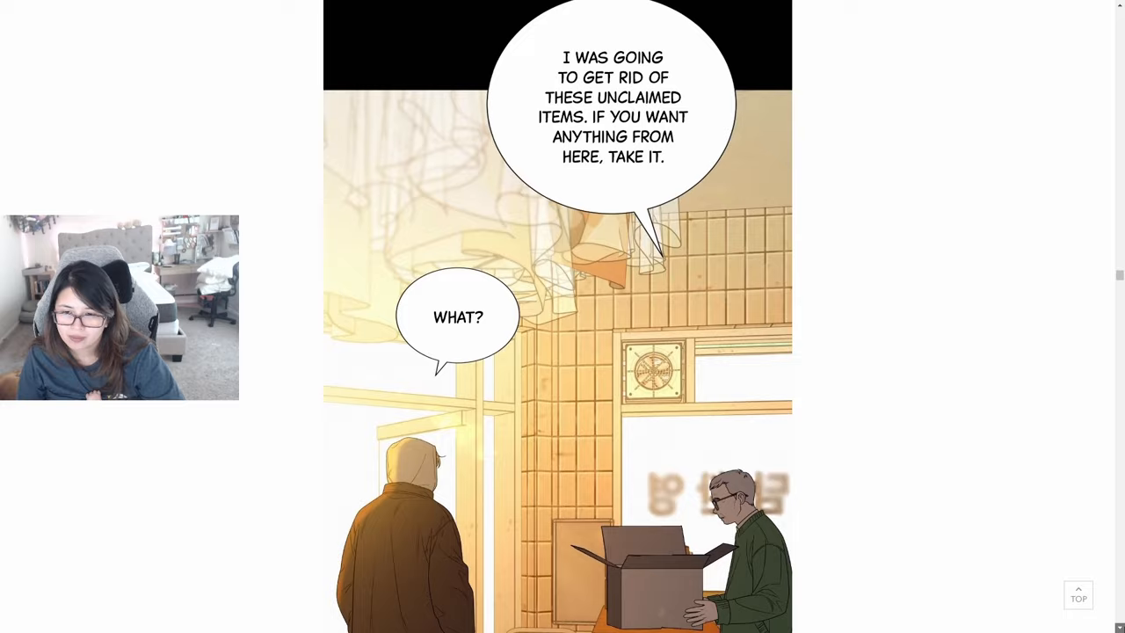
{"action": "scroll", "scroll_direction": "down", "scroll_amount": 3}
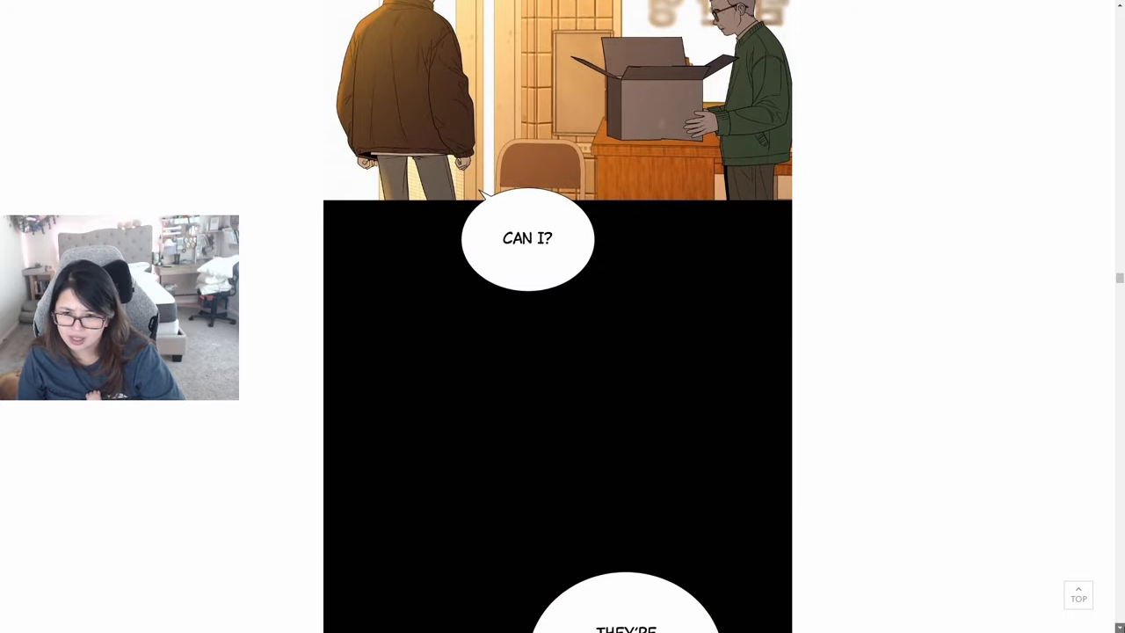
Step: Scroll through the classmates' taunting red-circled bubbles to the blond boy saying 'another time.'
{"action": "scroll", "scroll_direction": "down", "scroll_amount": 3}
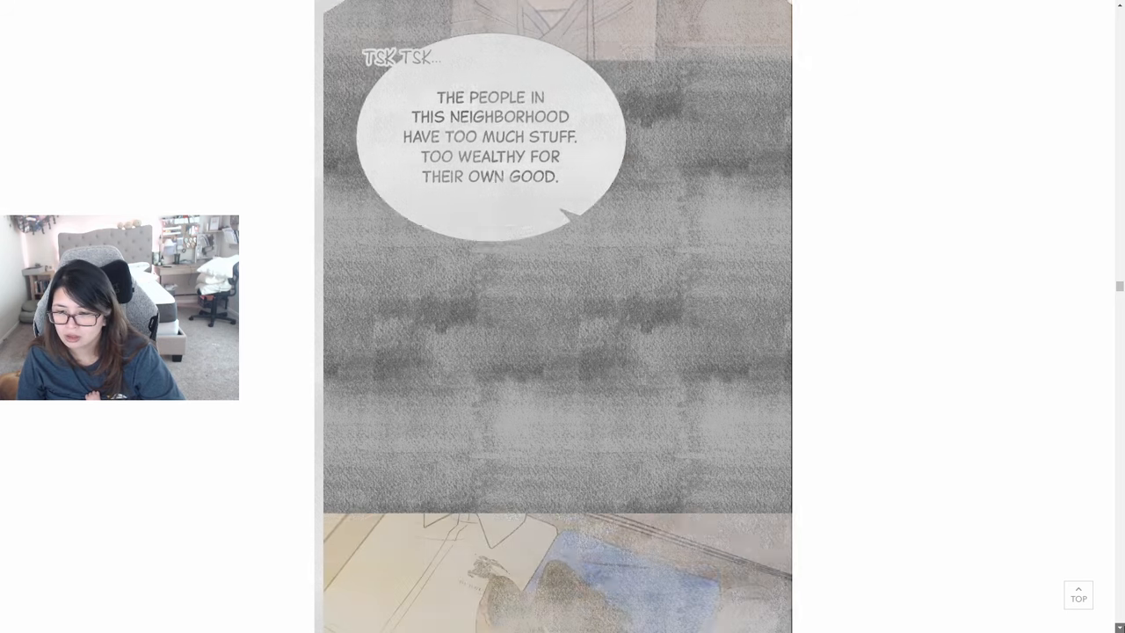
{"action": "scroll", "scroll_direction": "down", "scroll_amount": 3}
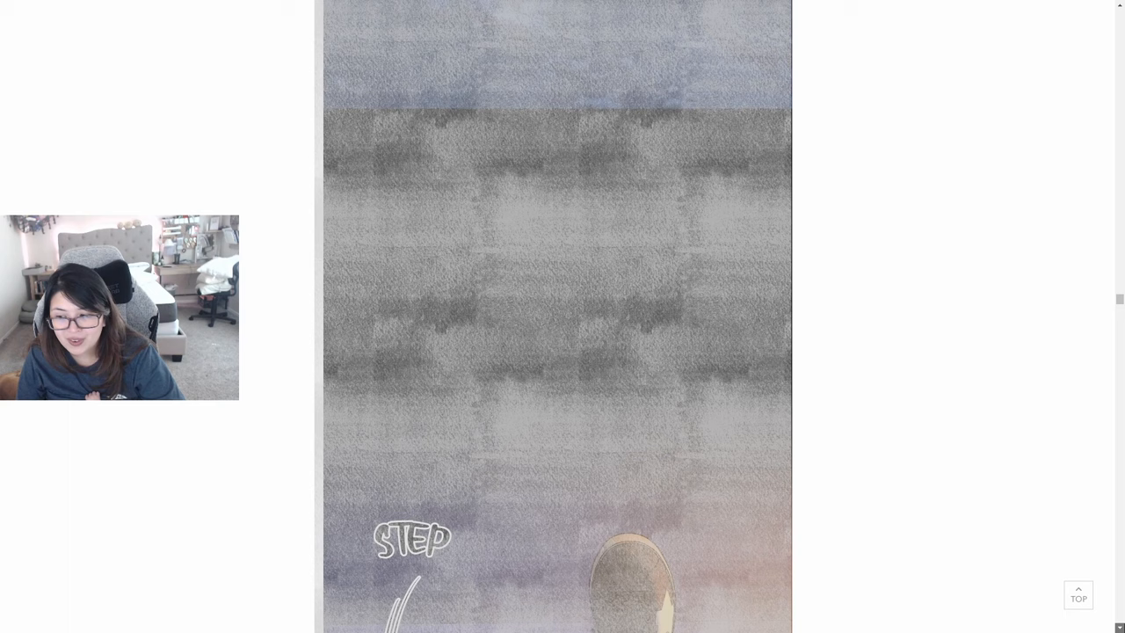
{"action": "scroll", "scroll_direction": "down", "scroll_amount": 3}
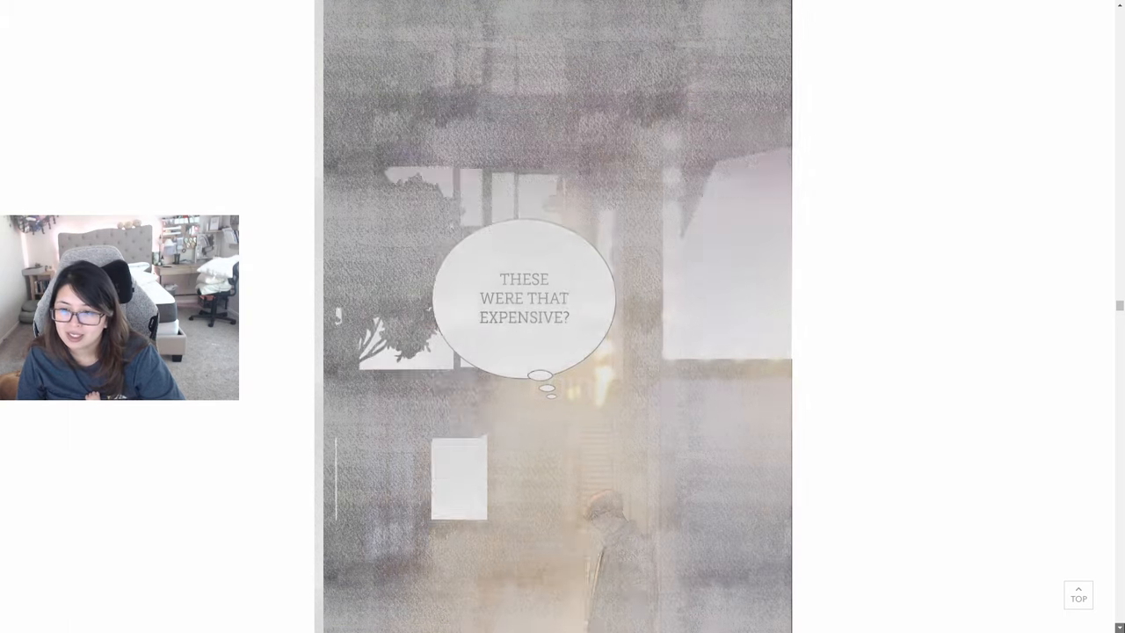
{"action": "scroll", "scroll_direction": "down", "scroll_amount": 3}
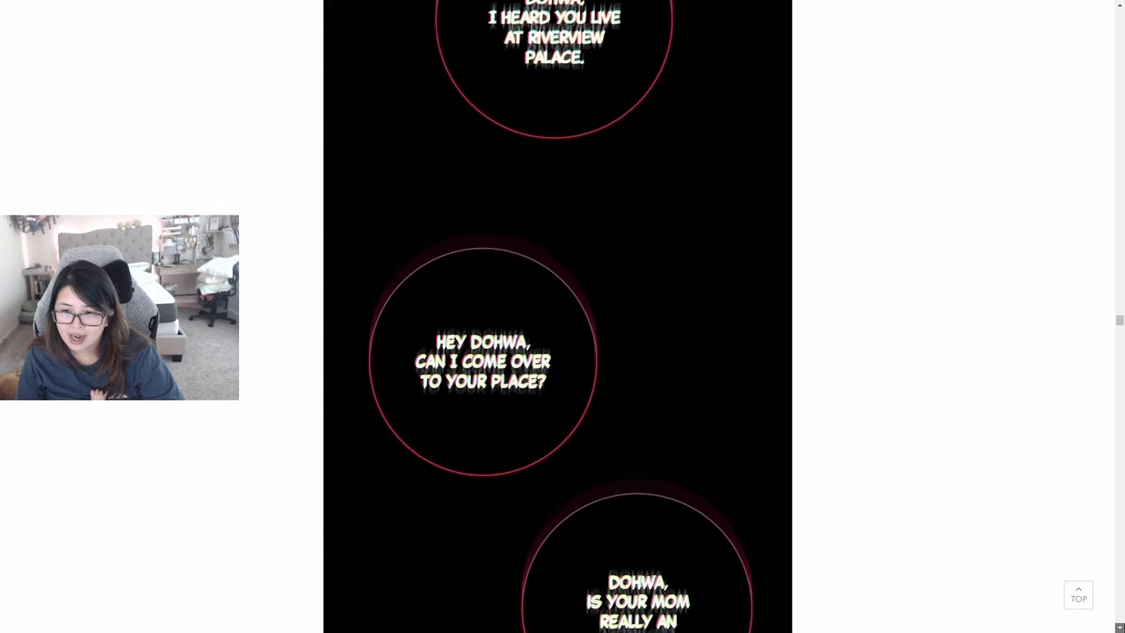
{"action": "scroll", "scroll_direction": "down", "scroll_amount": 3}
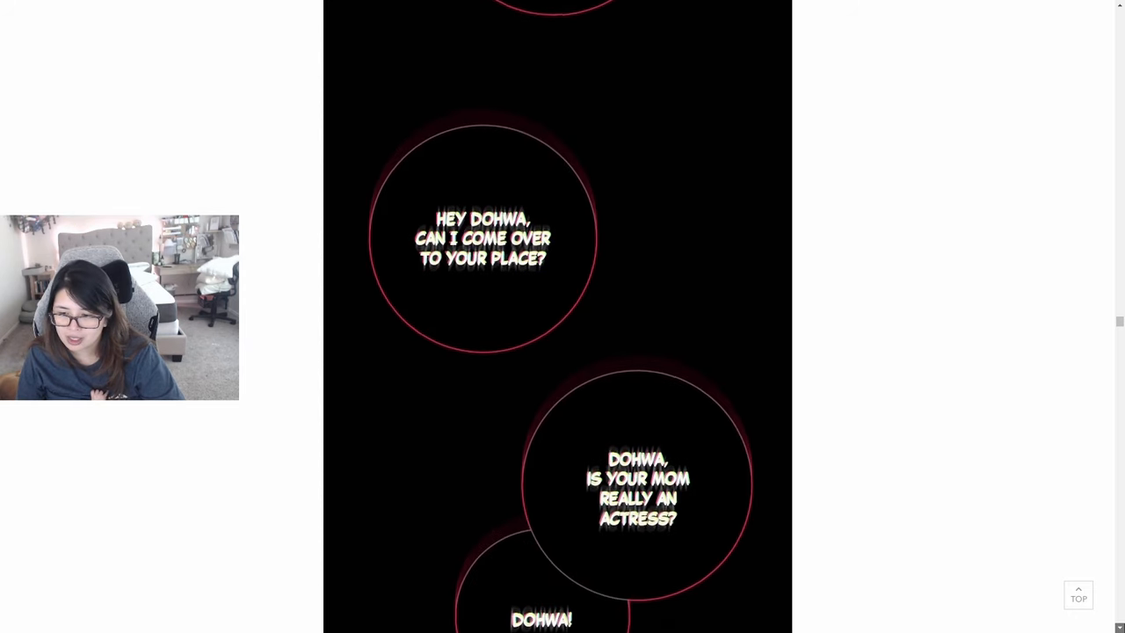
{"action": "scroll", "scroll_direction": "down", "scroll_amount": 3}
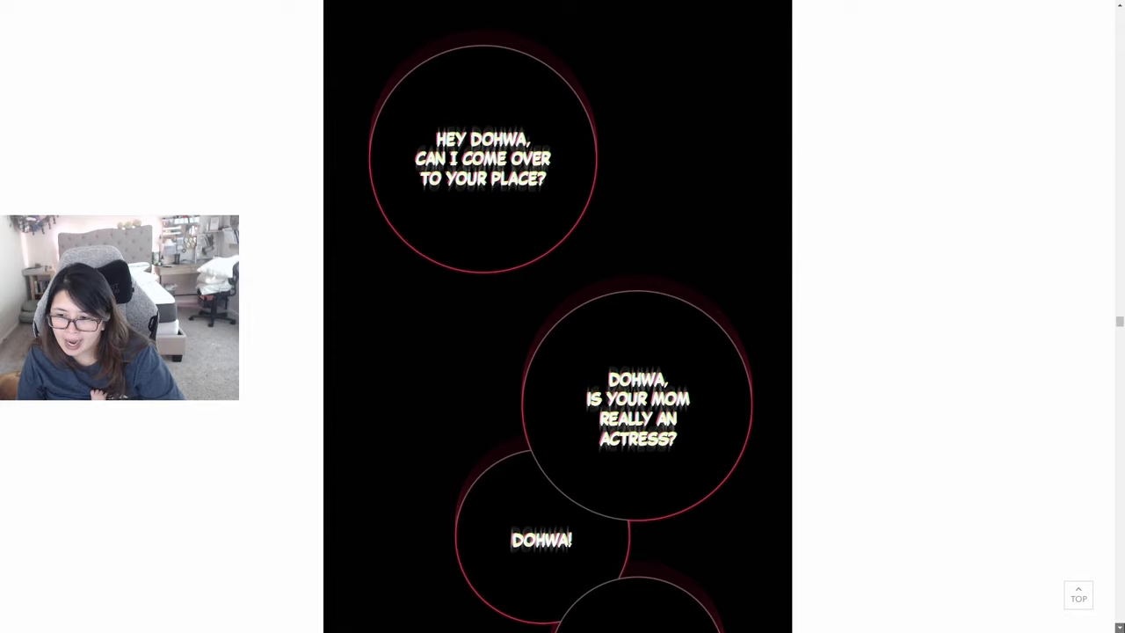
{"action": "scroll", "scroll_direction": "down", "scroll_amount": 3}
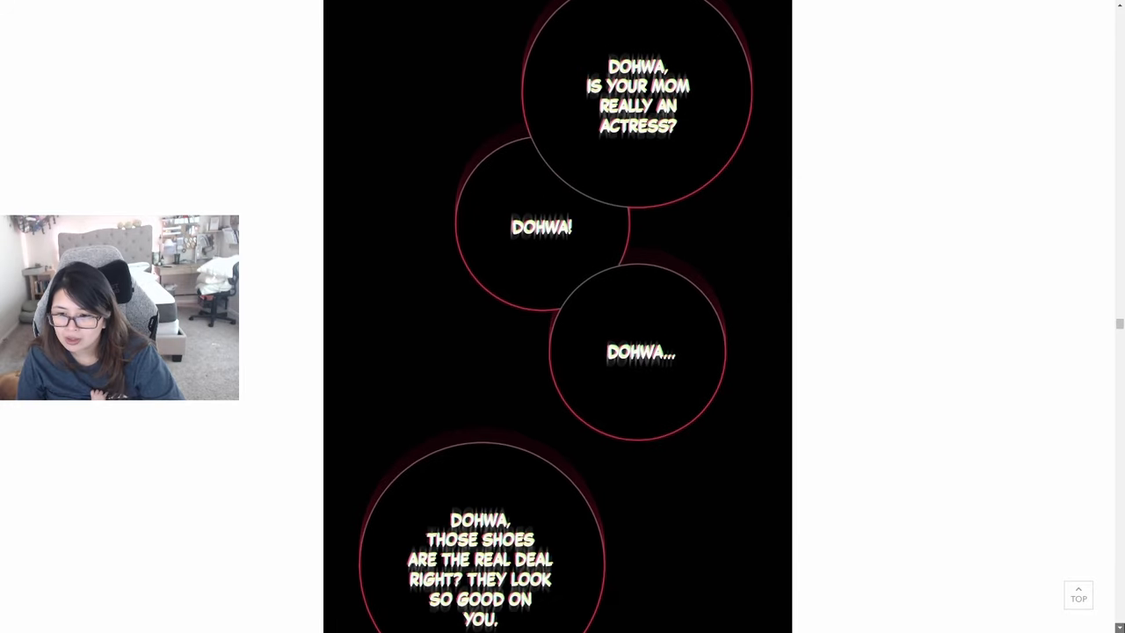
{"action": "scroll", "scroll_direction": "down", "scroll_amount": 3}
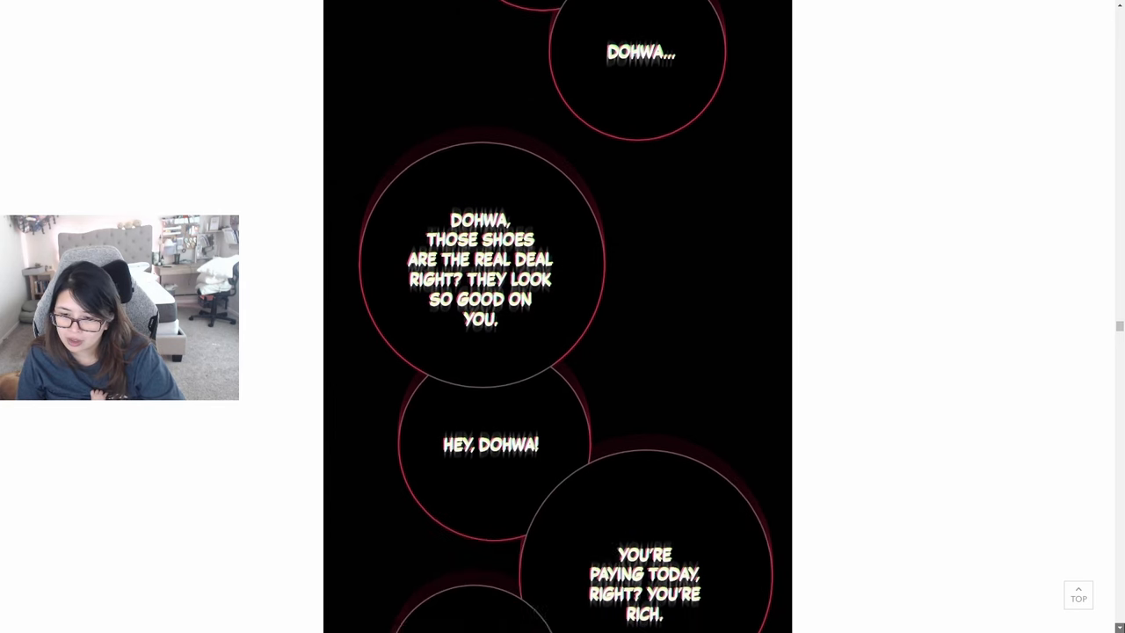
{"action": "scroll", "scroll_direction": "down", "scroll_amount": 3}
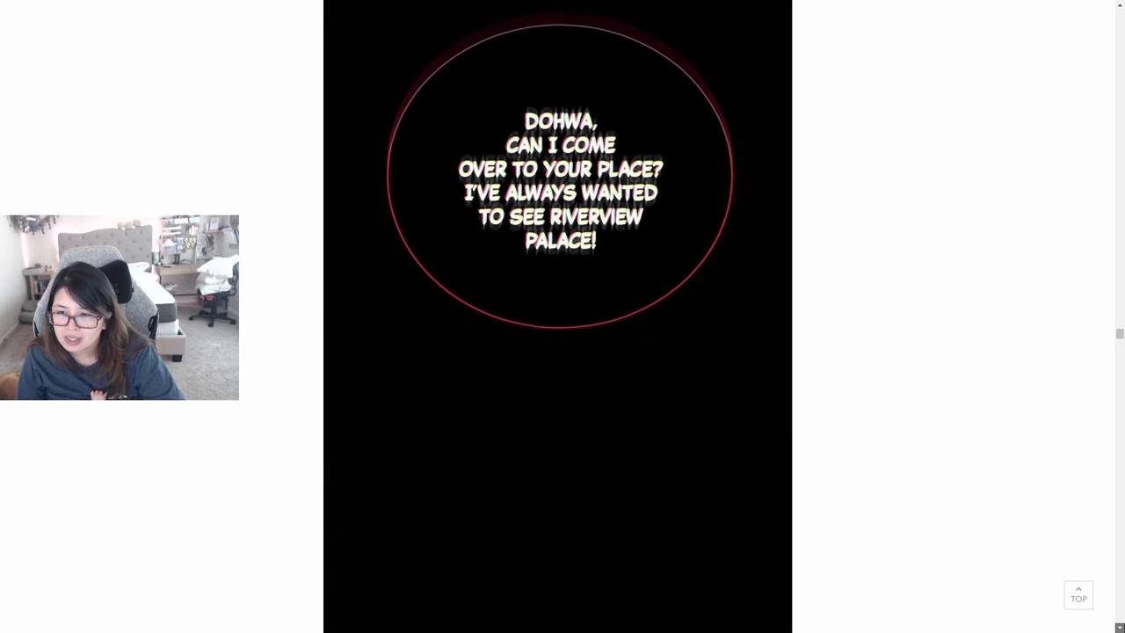
{"action": "scroll", "scroll_direction": "down", "scroll_amount": 3}
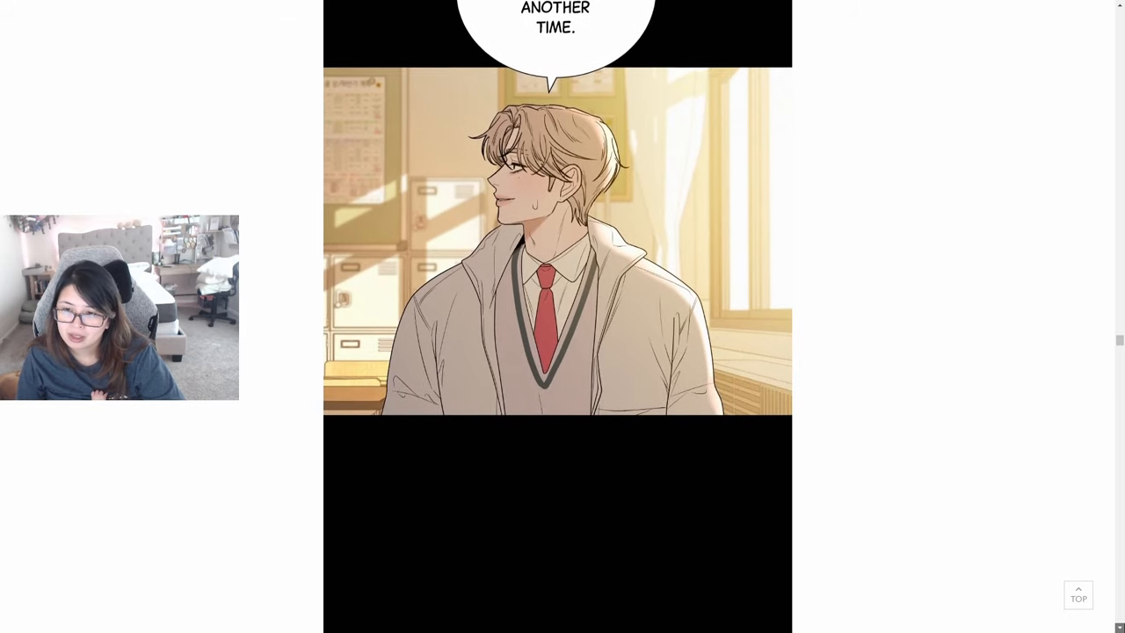
Step: Scroll past the boy slumped on his desk to 'But people generally have high expectations for me.'
{"action": "scroll", "scroll_direction": "down", "scroll_amount": 3}
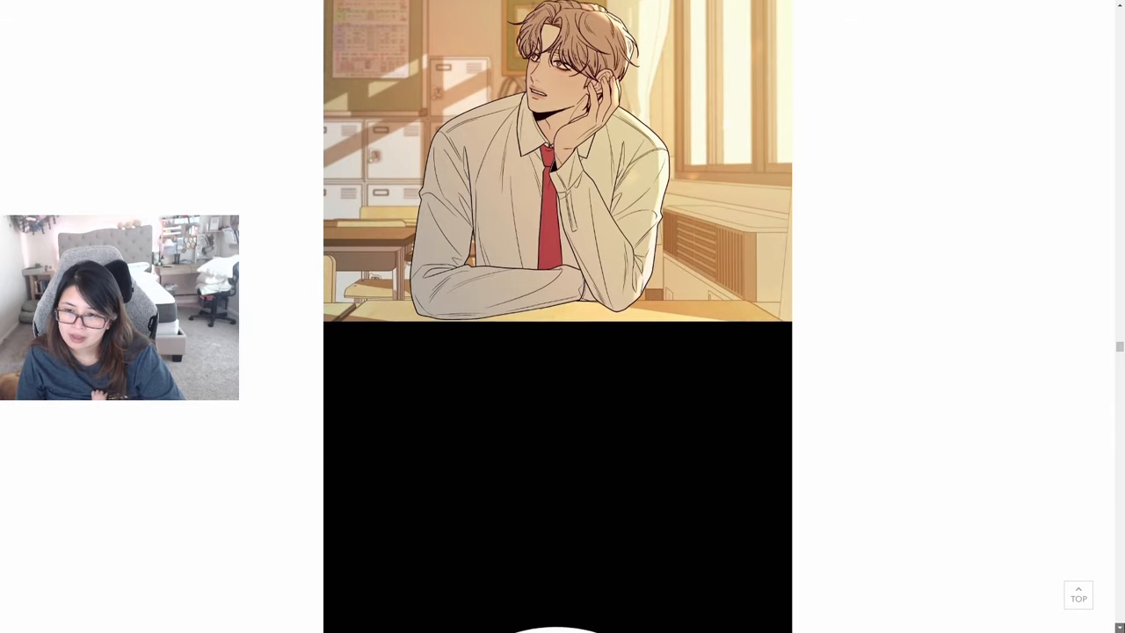
{"action": "scroll", "scroll_direction": "down", "scroll_amount": 3}
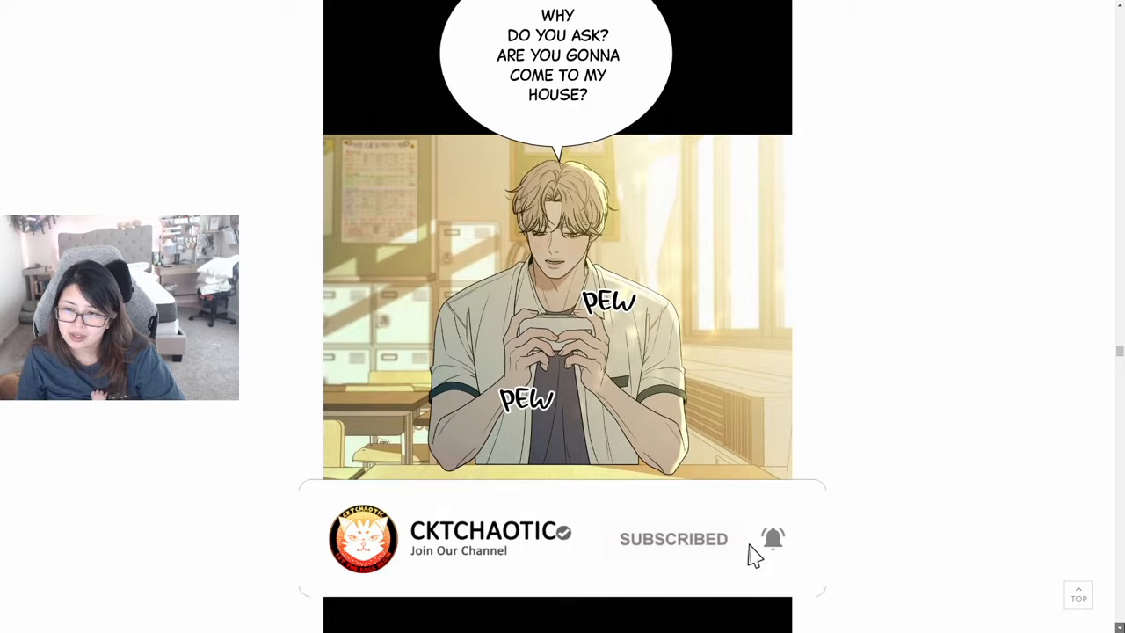
{"action": "scroll", "scroll_direction": "down", "scroll_amount": 3}
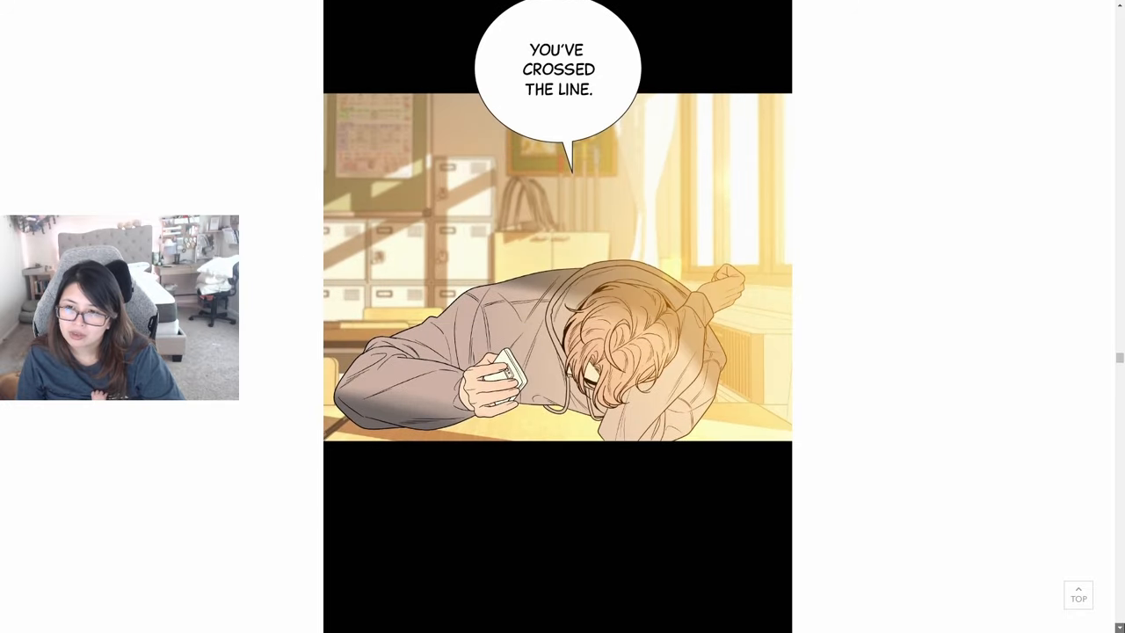
{"action": "scroll", "scroll_direction": "down", "scroll_amount": 3}
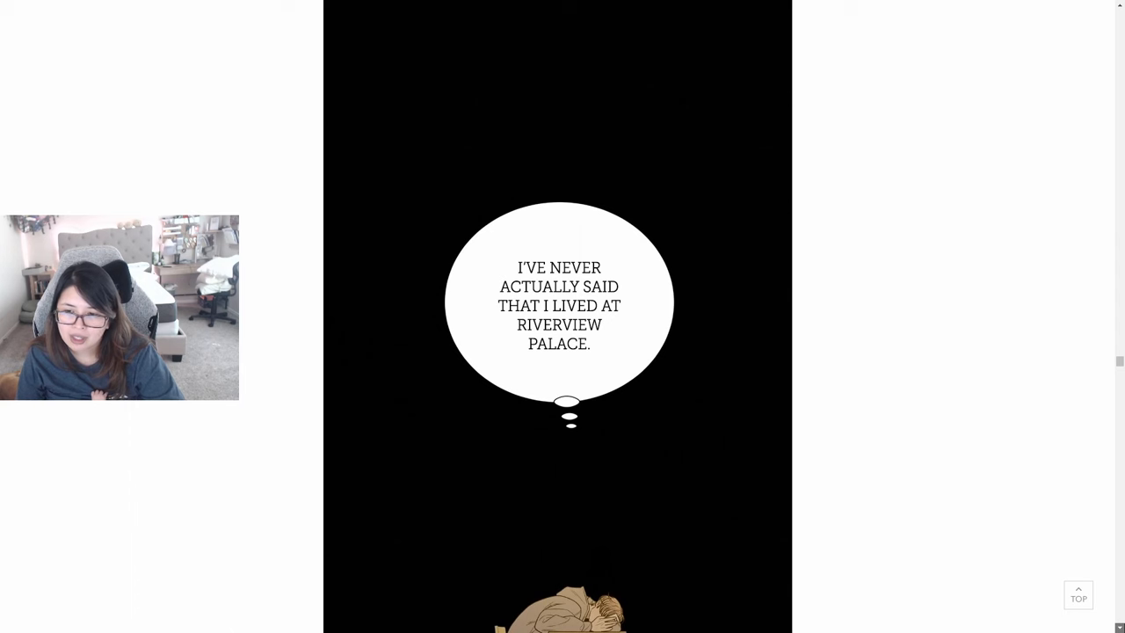
{"action": "scroll", "scroll_direction": "down", "scroll_amount": 3}
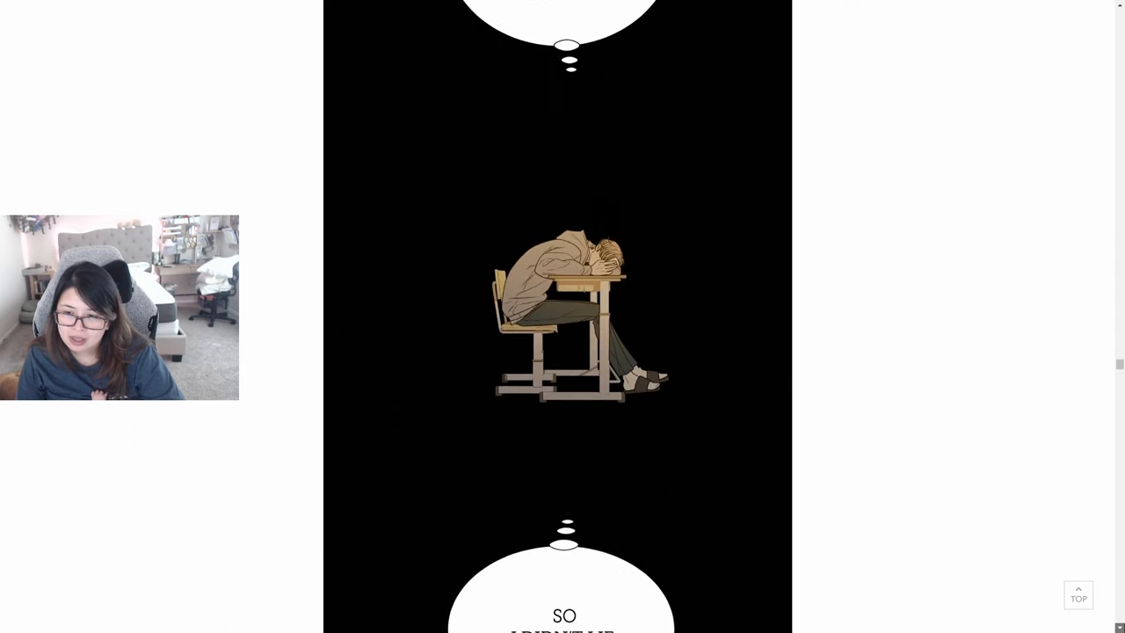
{"action": "scroll", "scroll_direction": "down", "scroll_amount": 3}
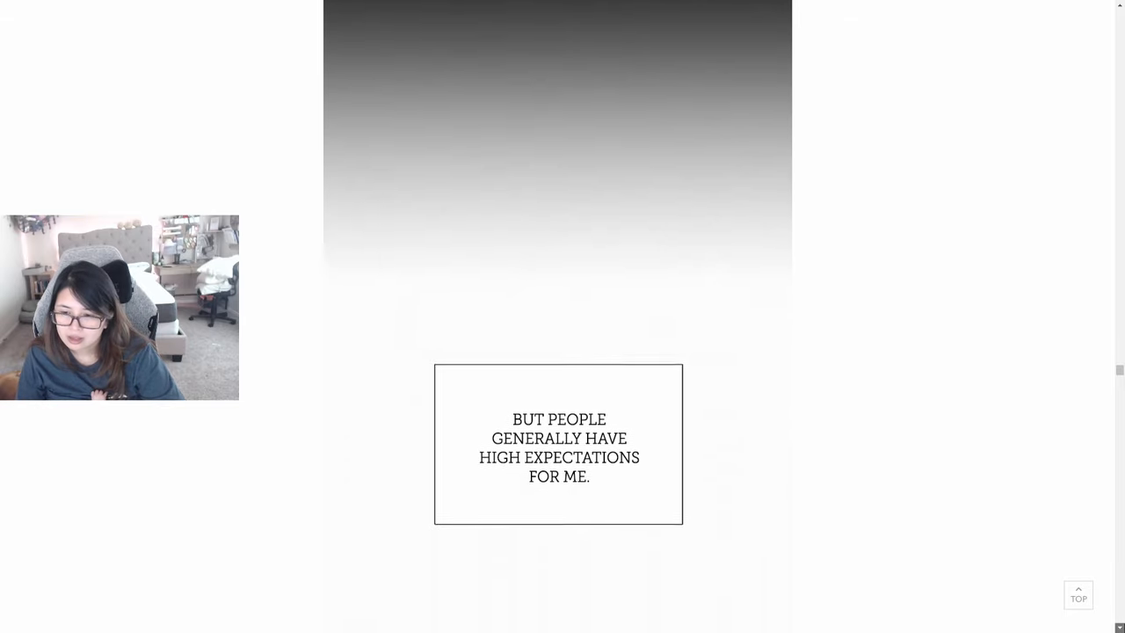
Step: Scroll through the laundry narration past 'I'd rather die than tell' to the 'Are you serious?' street scene
{"action": "scroll", "scroll_direction": "down", "scroll_amount": 3}
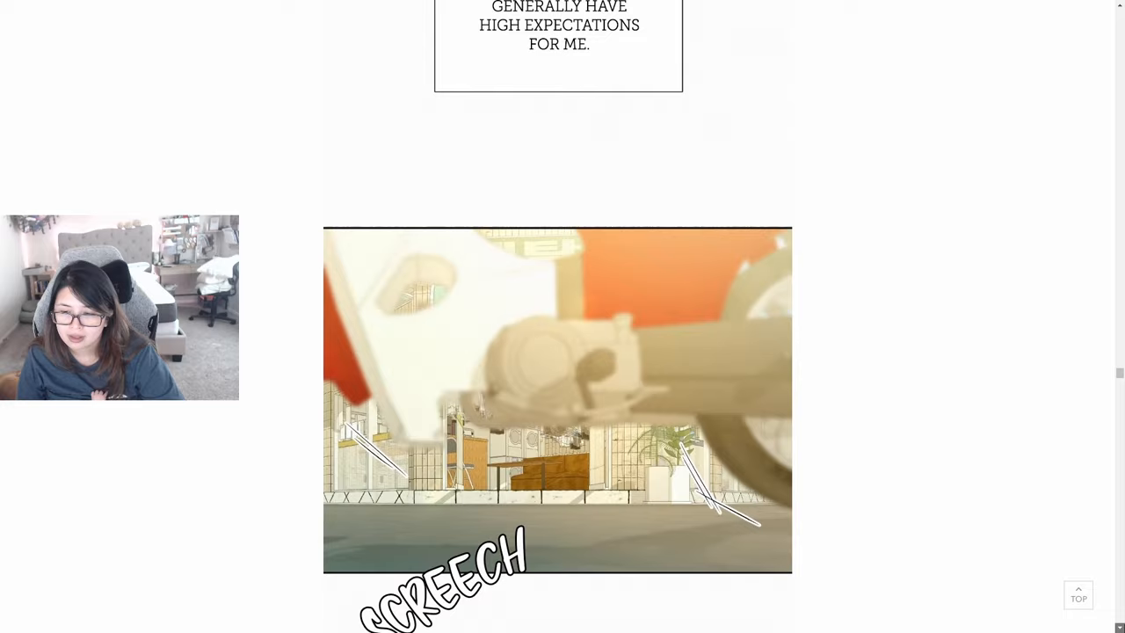
{"action": "scroll", "scroll_direction": "down", "scroll_amount": 3}
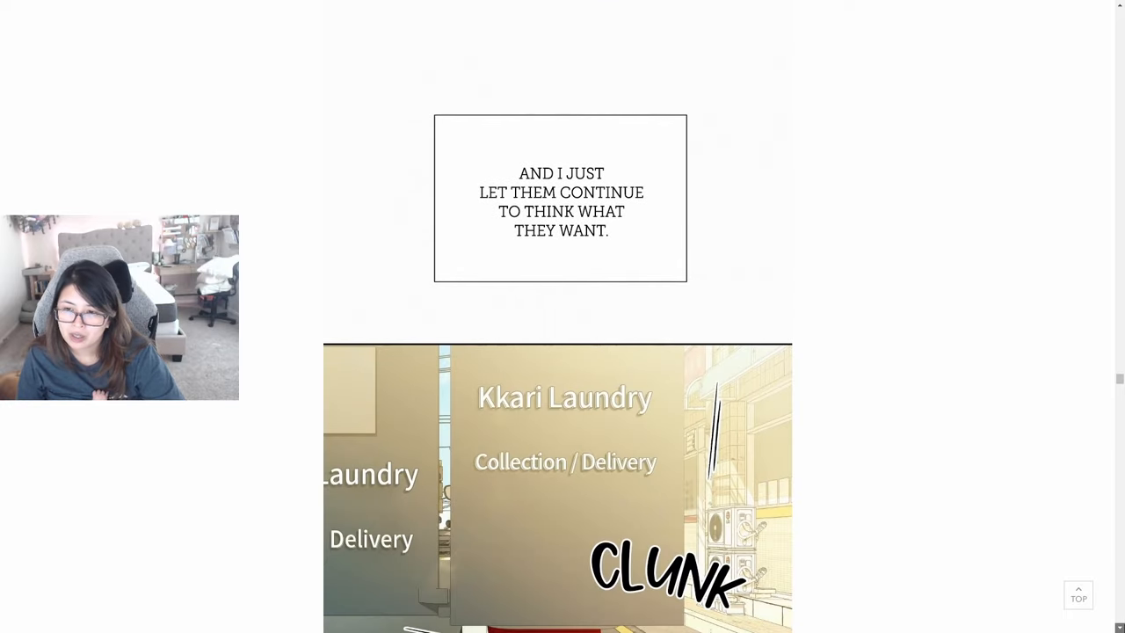
{"action": "scroll", "scroll_direction": "down", "scroll_amount": 3}
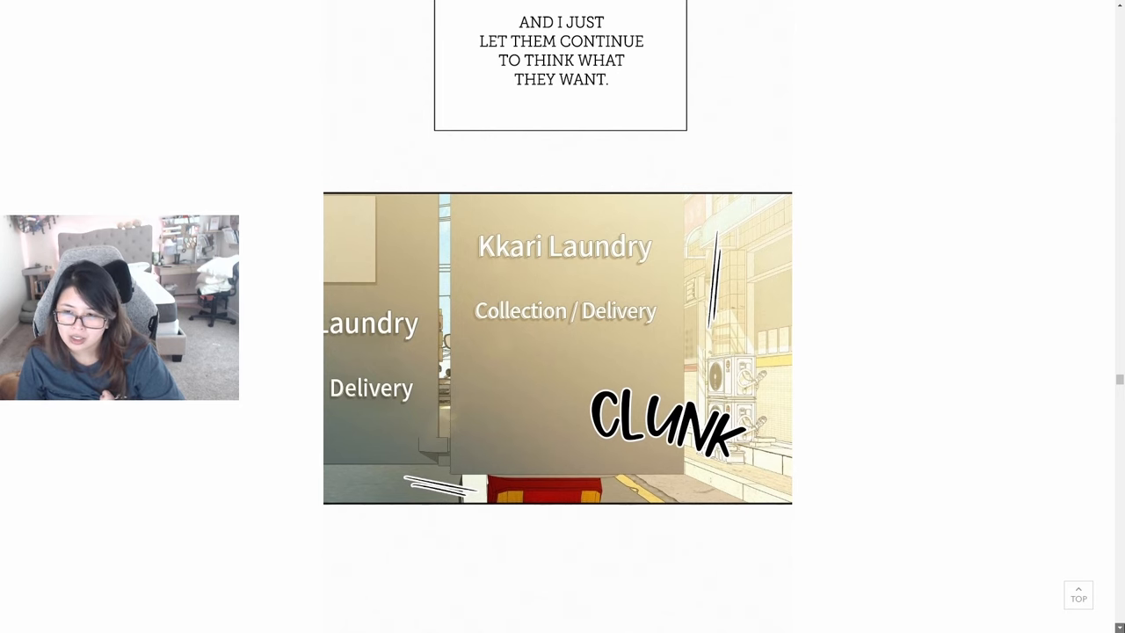
{"action": "scroll", "scroll_direction": "down", "scroll_amount": 3}
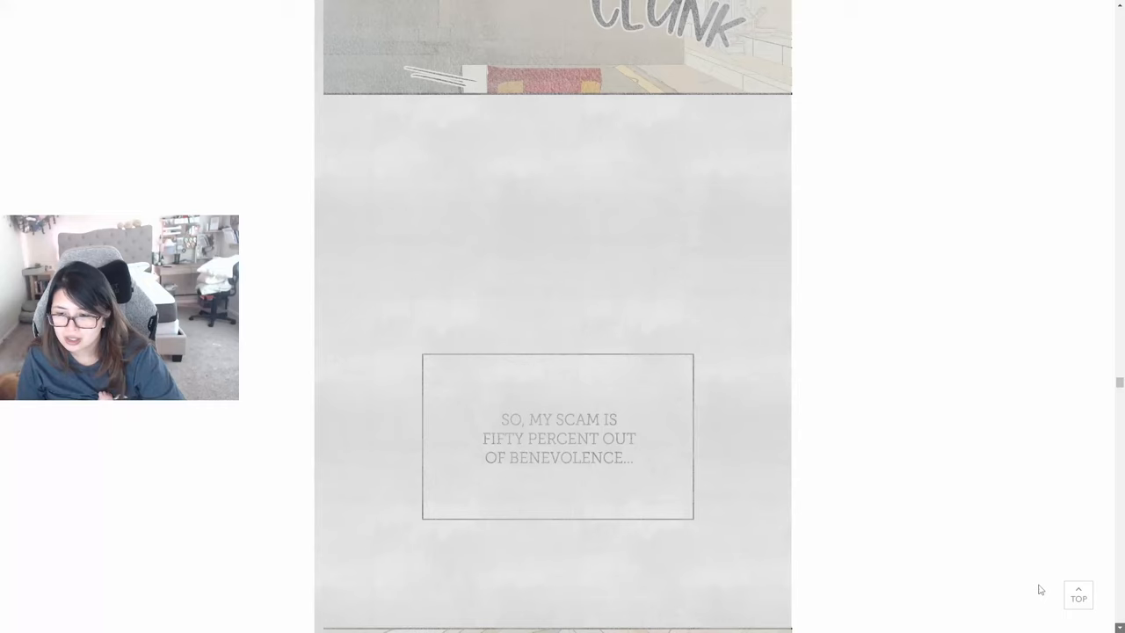
{"action": "scroll", "scroll_direction": "down", "scroll_amount": 3}
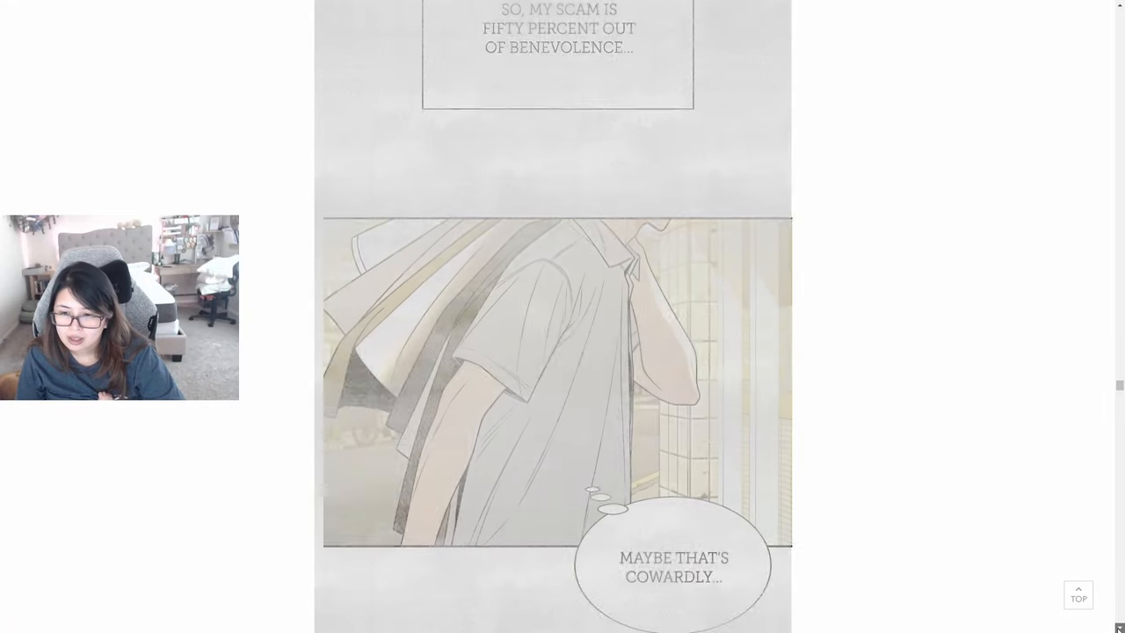
{"action": "scroll", "scroll_direction": "down", "scroll_amount": 3}
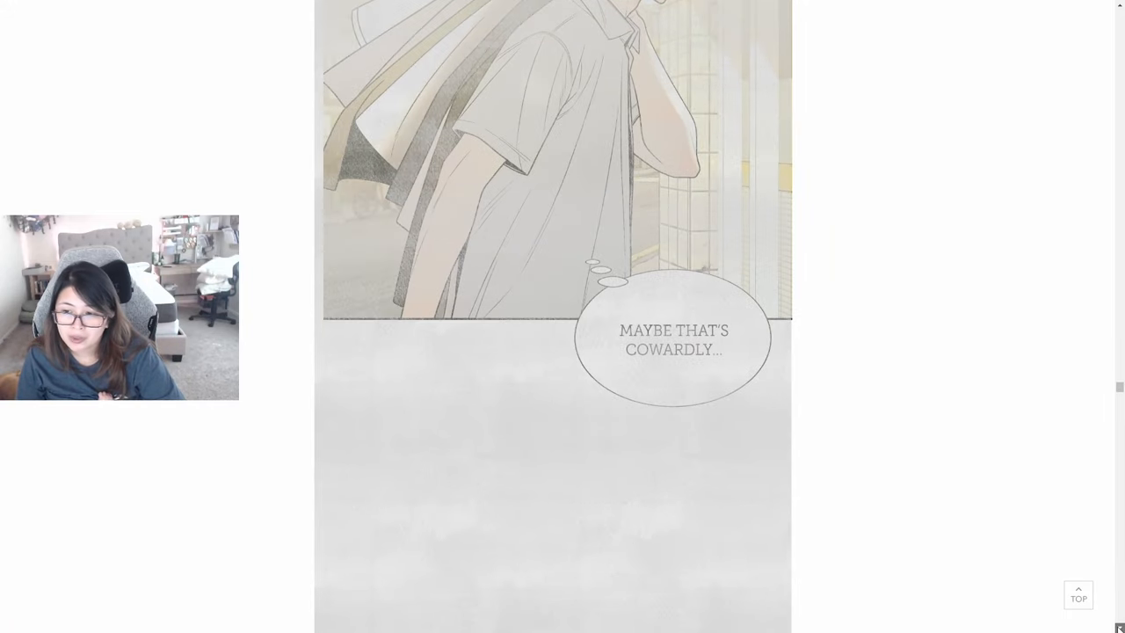
{"action": "scroll", "scroll_direction": "down", "scroll_amount": 3}
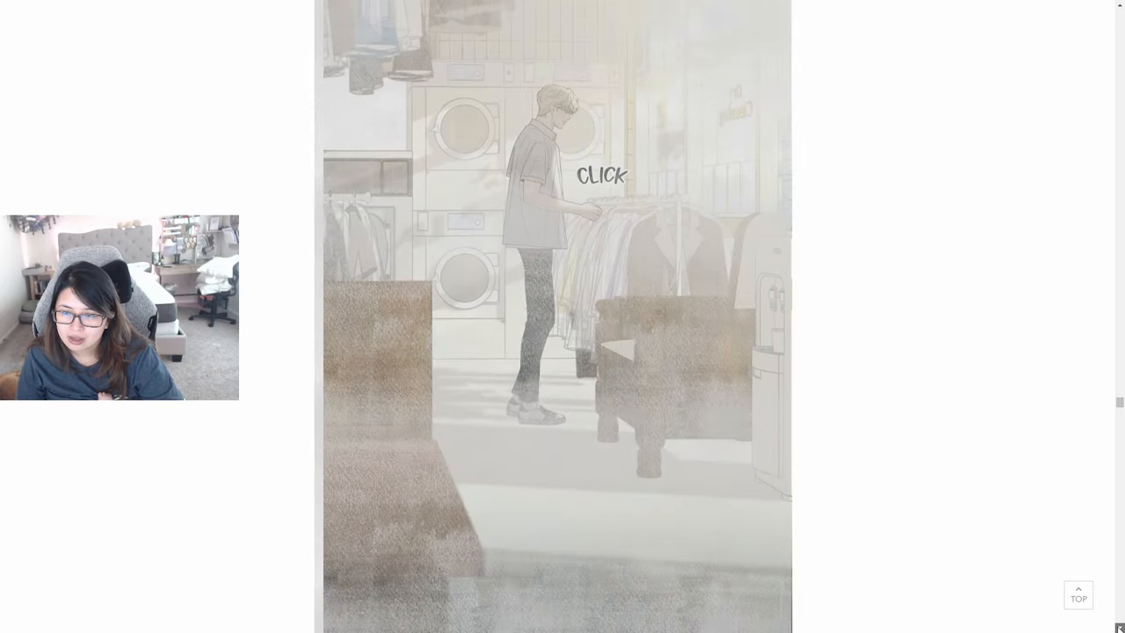
{"action": "left_click", "coordinate": [601, 176]}
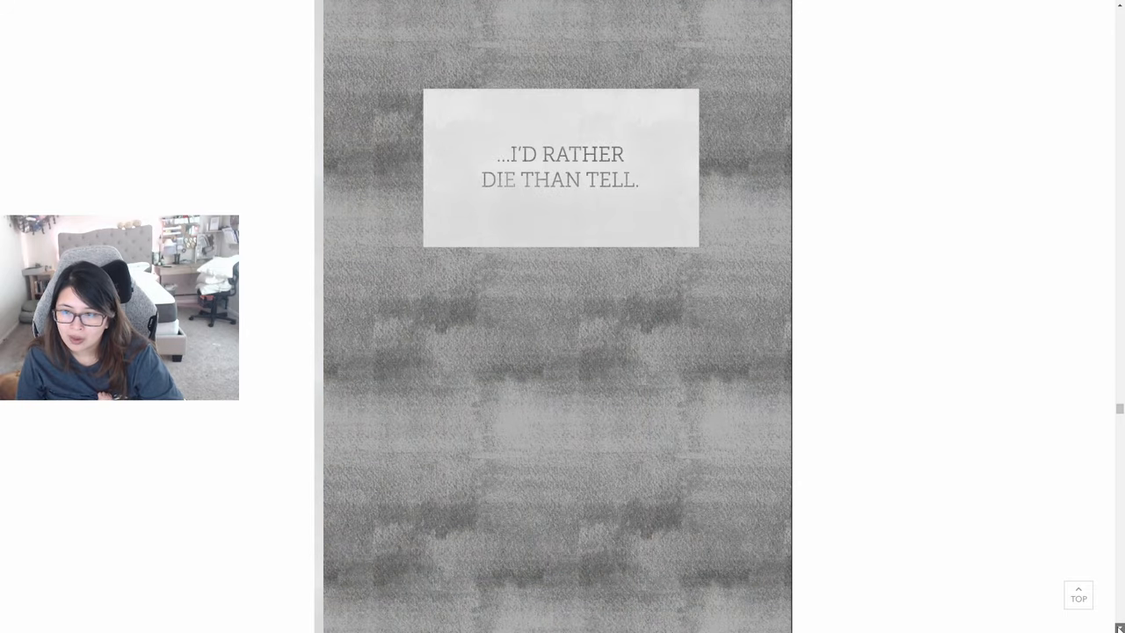
{"action": "scroll", "scroll_direction": "down", "scroll_amount": 3}
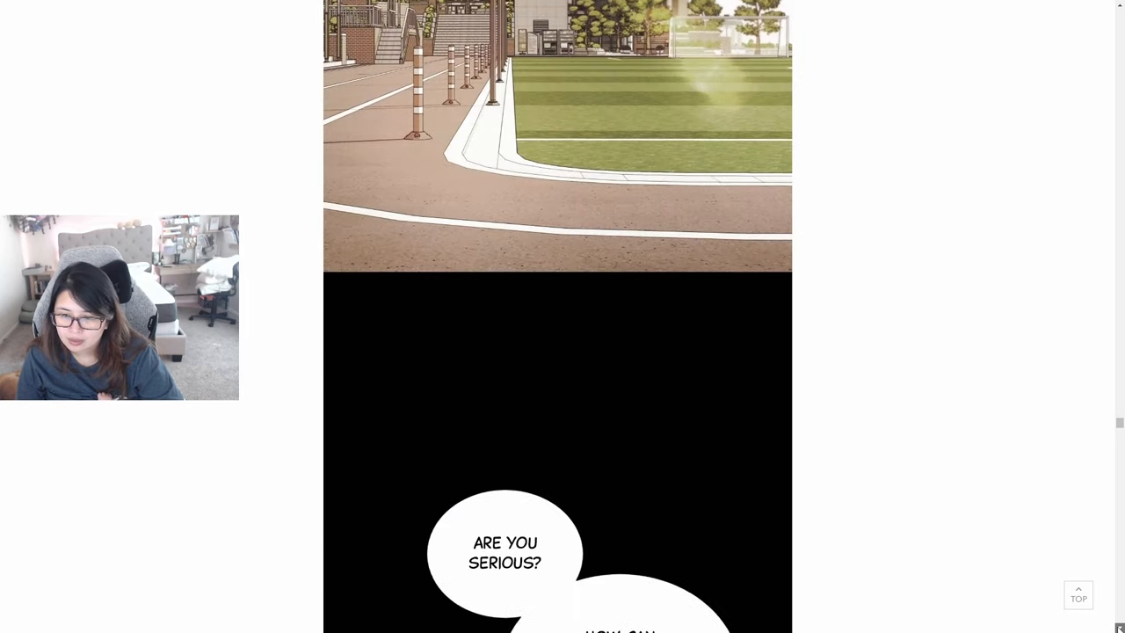
Step: Scroll through the campus argument panels up to 'Stay out of it.'
{"action": "scroll", "scroll_direction": "down", "scroll_amount": 3}
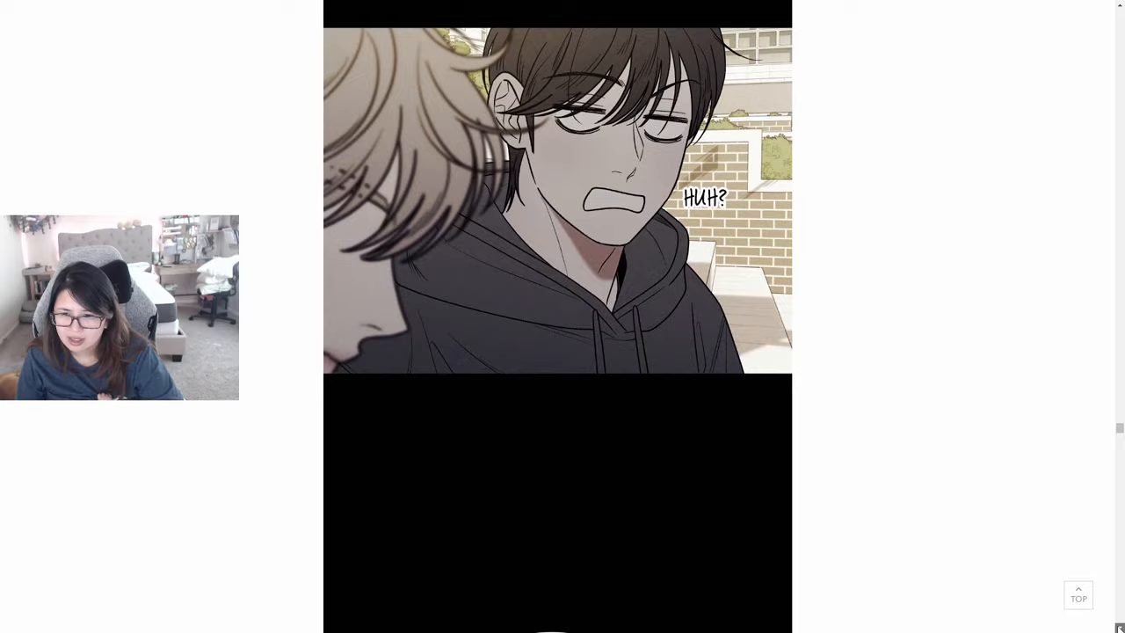
{"action": "scroll", "scroll_direction": "down", "scroll_amount": 3}
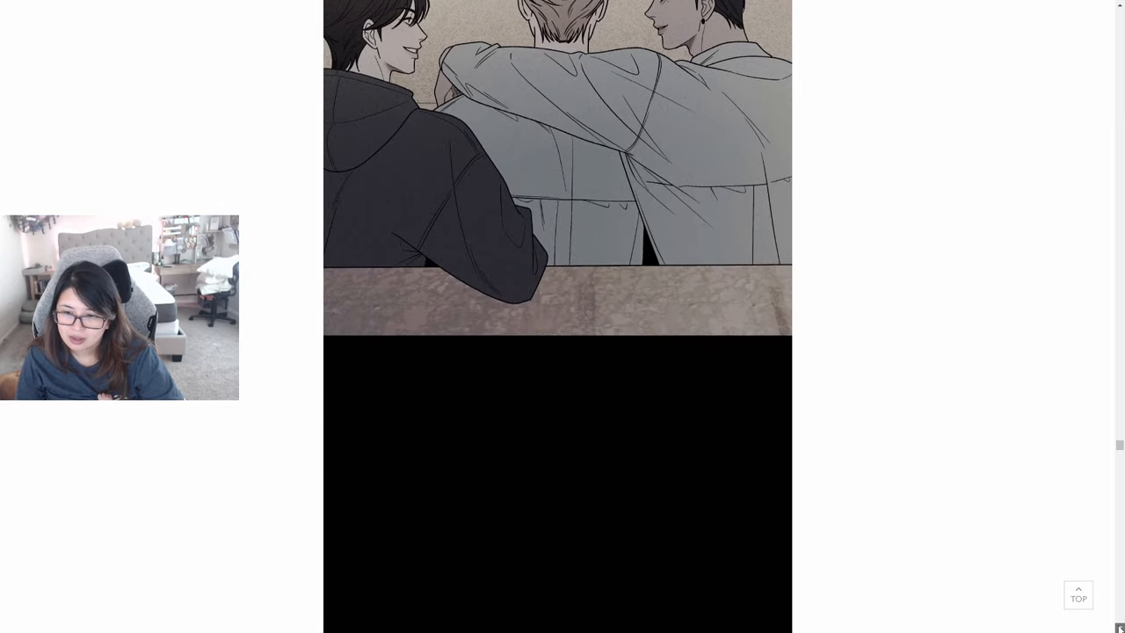
{"action": "scroll", "scroll_direction": "down", "scroll_amount": 3}
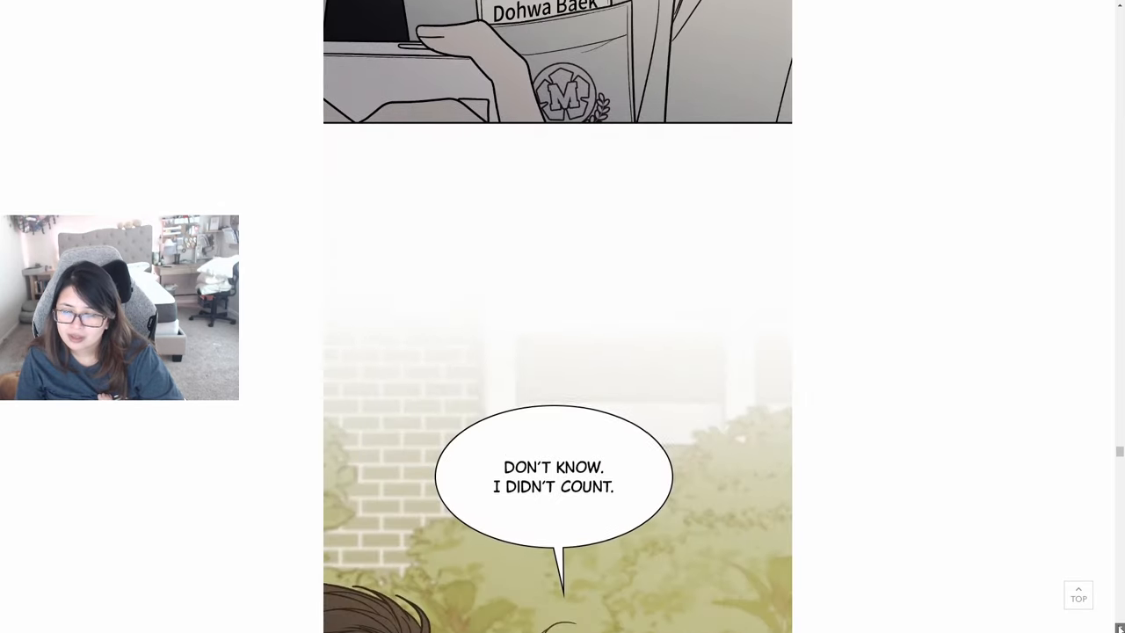
{"action": "scroll", "scroll_direction": "down", "scroll_amount": 3}
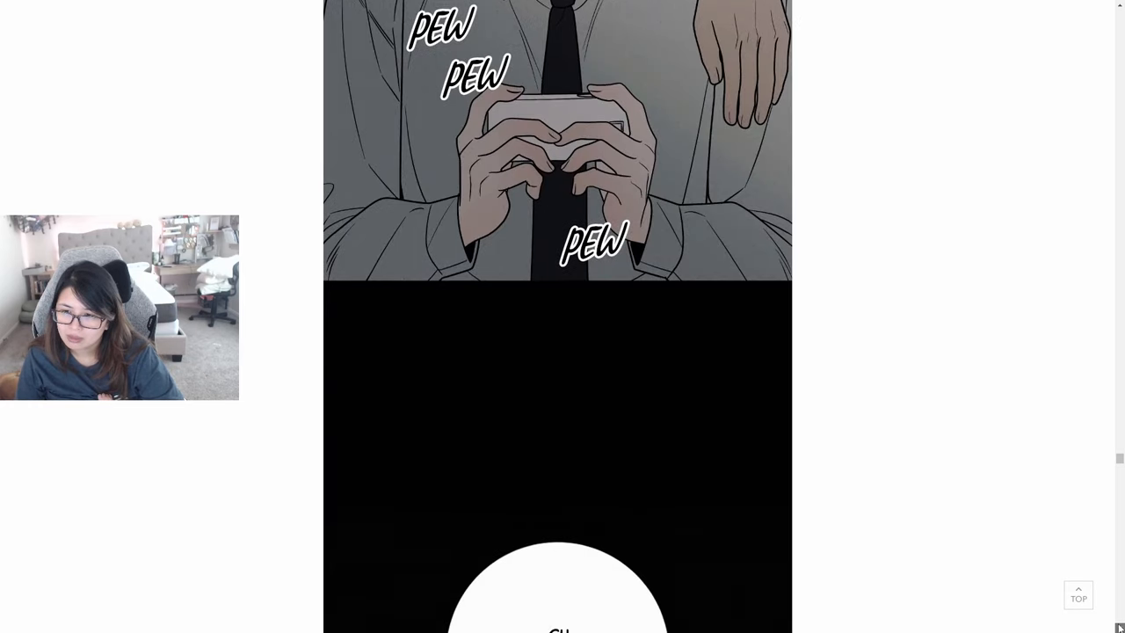
{"action": "scroll", "scroll_direction": "down", "scroll_amount": 3}
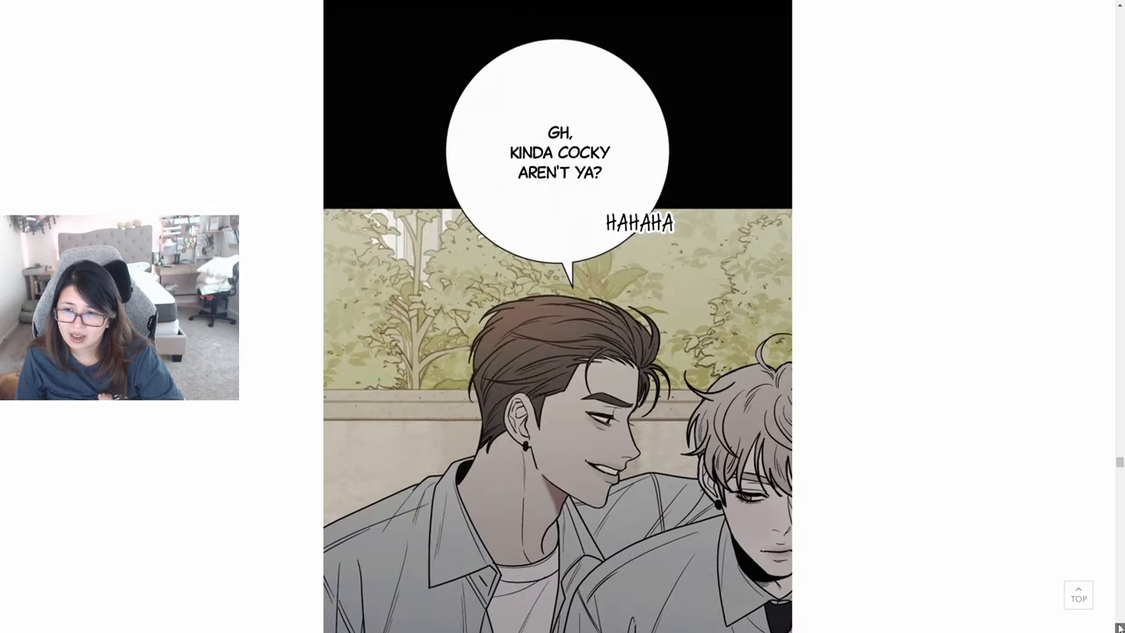
{"action": "scroll", "scroll_direction": "down", "scroll_amount": 3}
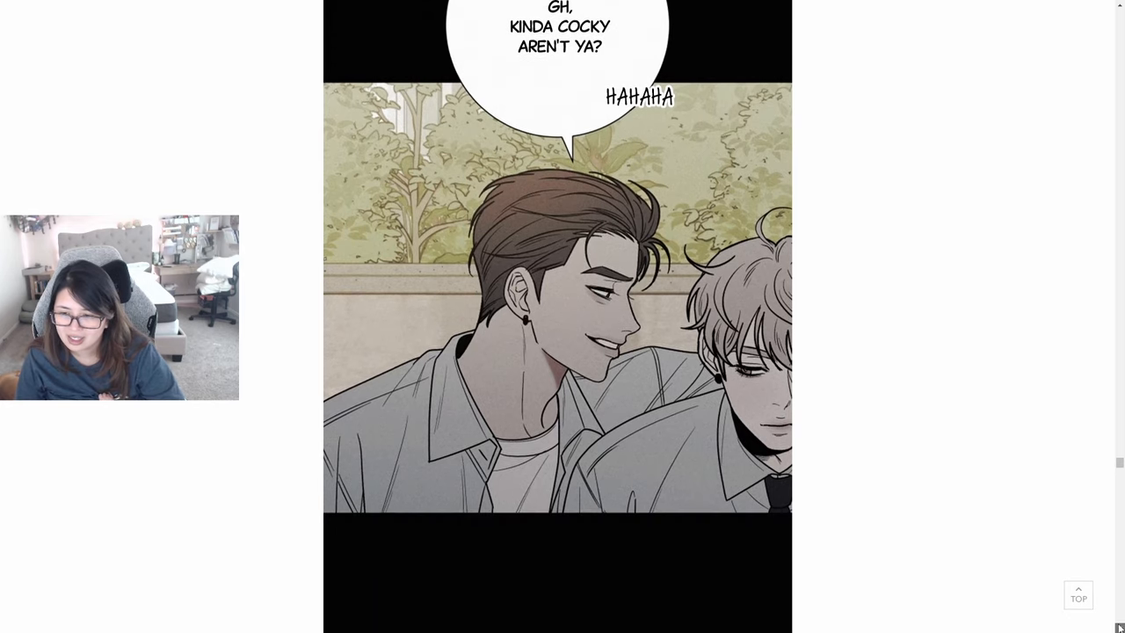
{"action": "scroll", "scroll_direction": "down", "scroll_amount": 3}
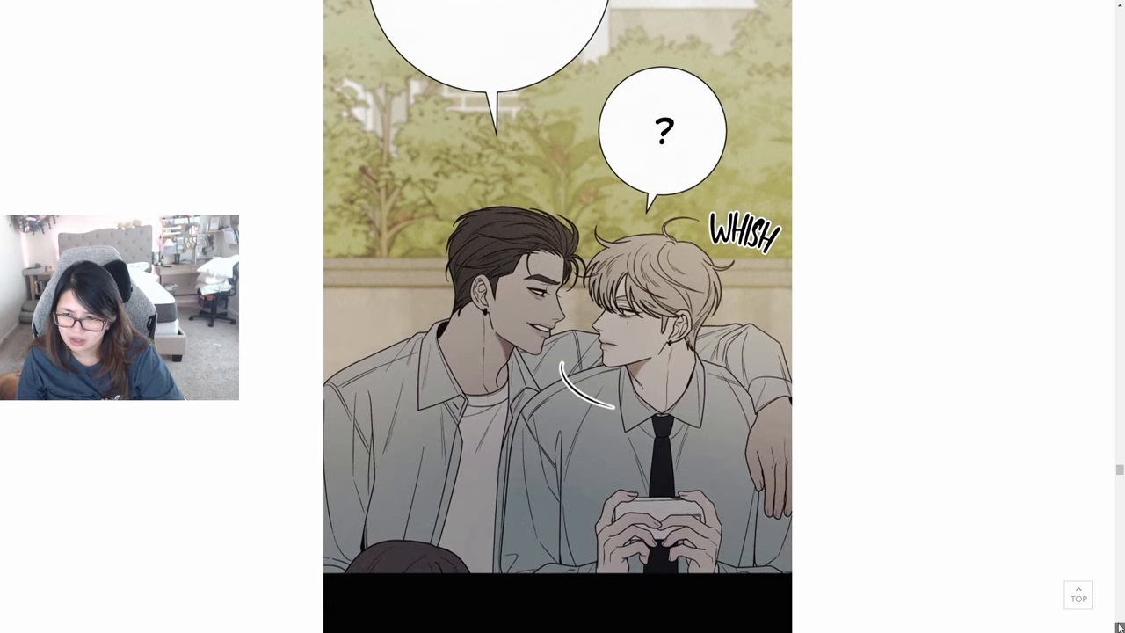
Step: Continue past the 'Dohwa's way prettier than you' exchange to the faded panel of three laughing friends
{"action": "scroll", "scroll_direction": "down", "scroll_amount": 3}
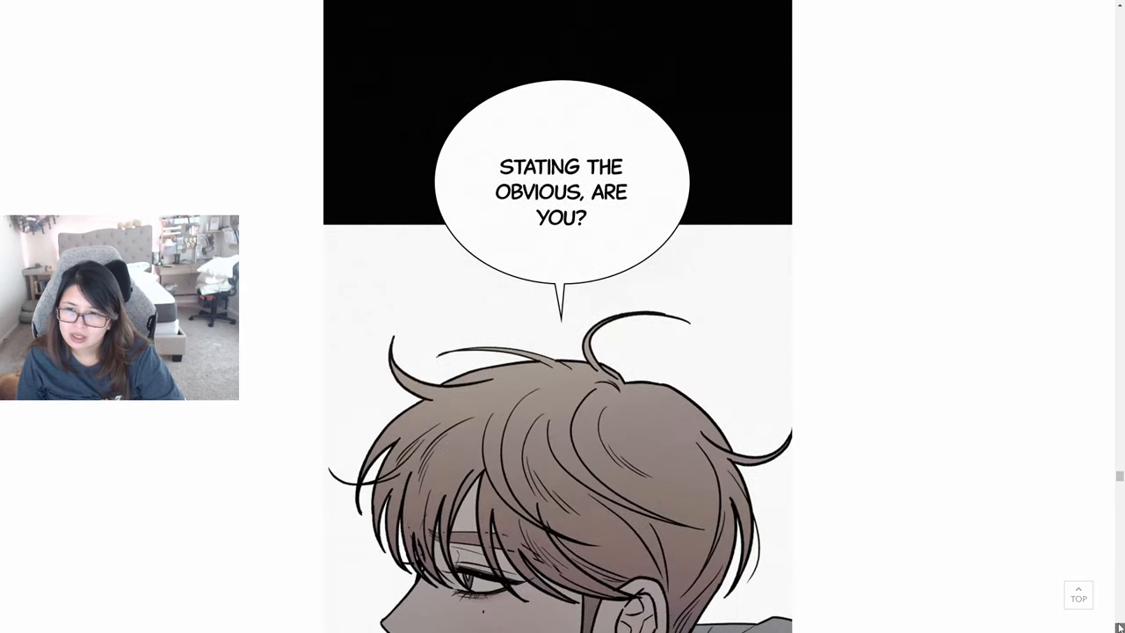
{"action": "scroll", "scroll_direction": "down", "scroll_amount": 3}
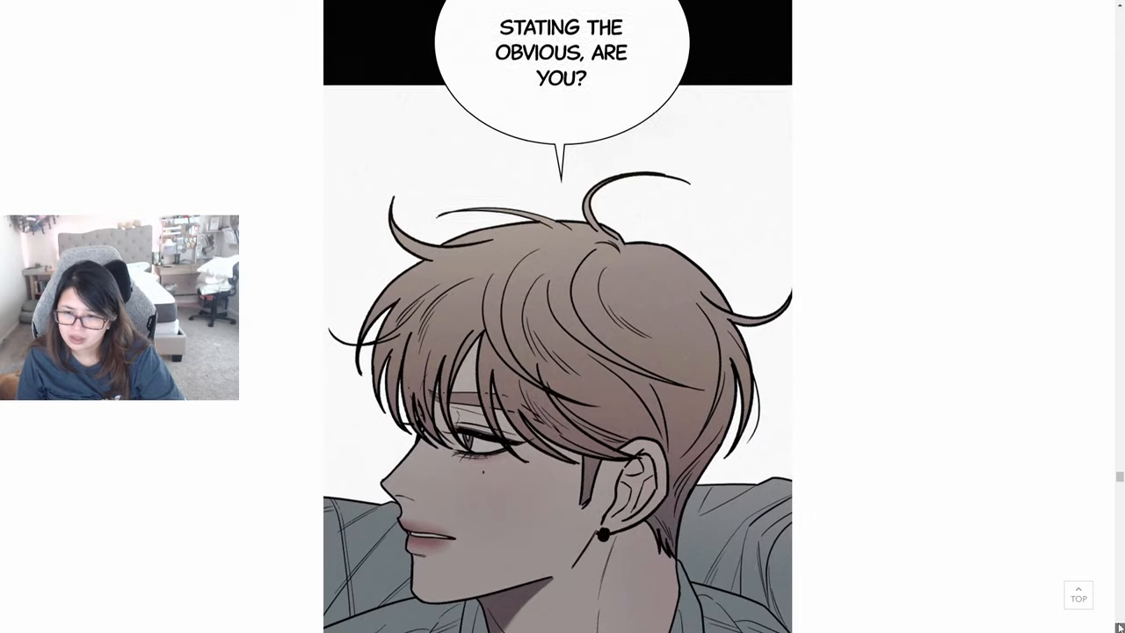
{"action": "scroll", "scroll_direction": "down", "scroll_amount": 3}
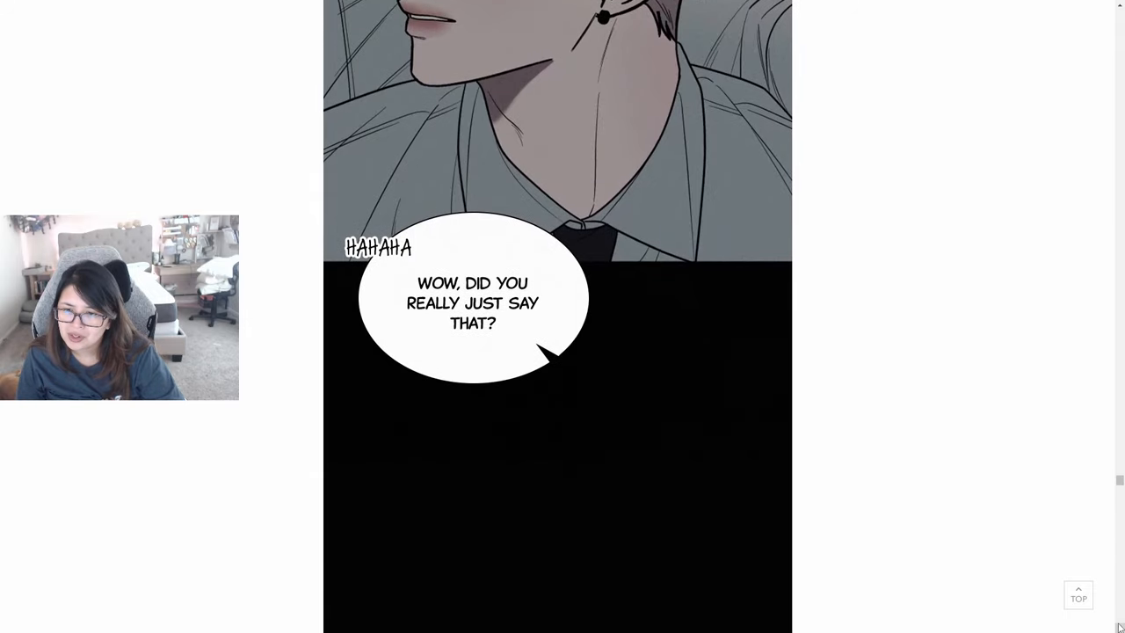
{"action": "scroll", "scroll_direction": "down", "scroll_amount": 3}
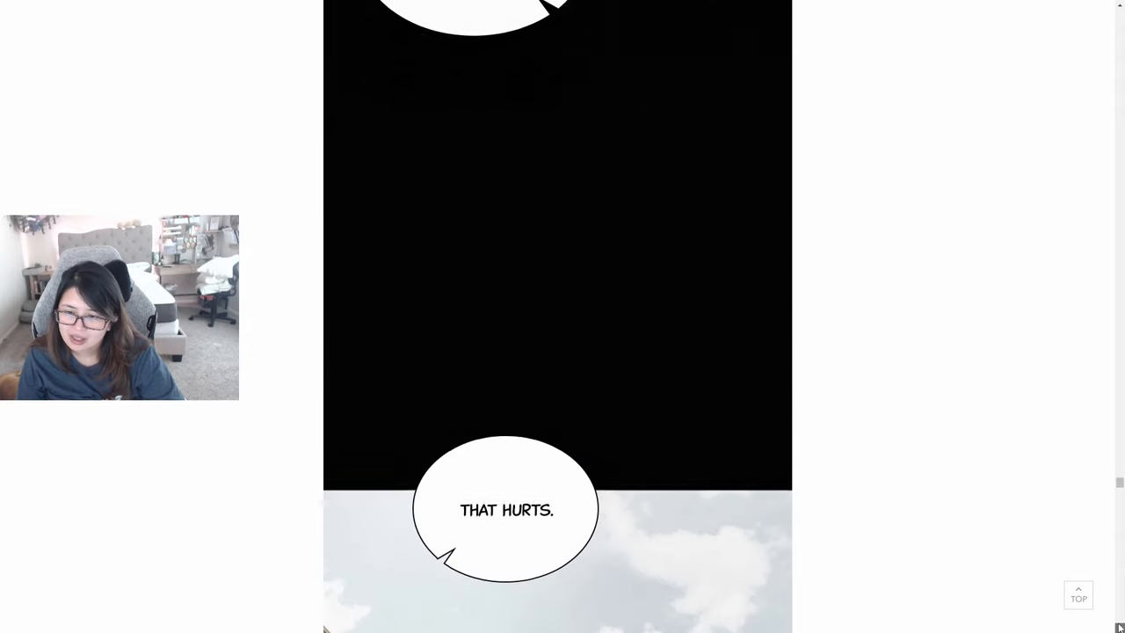
{"action": "scroll", "scroll_direction": "down", "scroll_amount": 3}
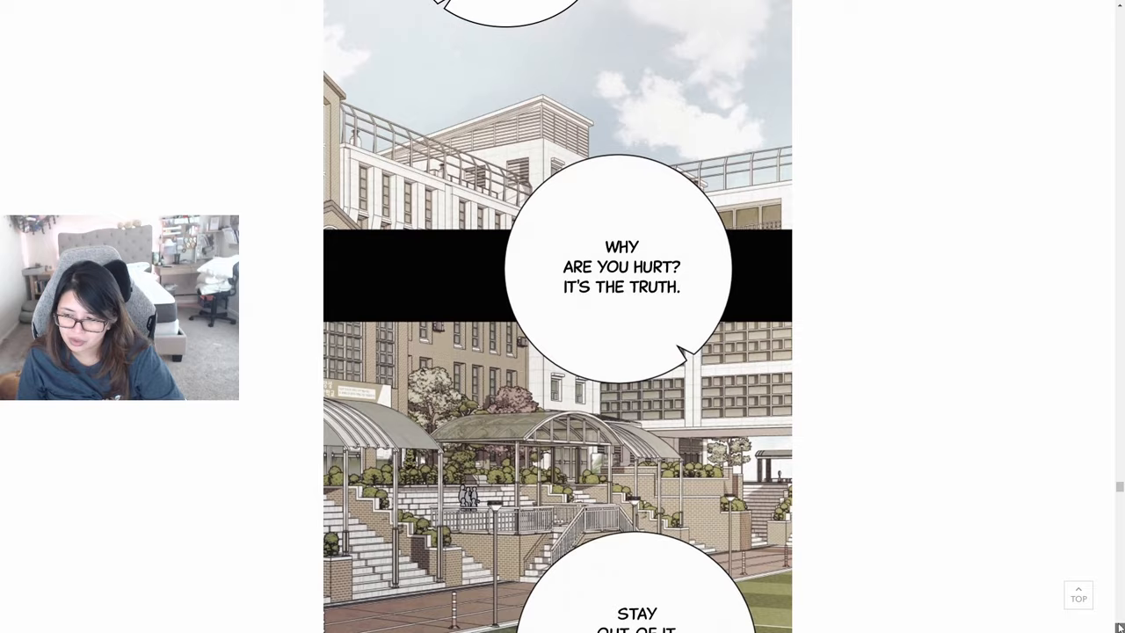
{"action": "scroll", "scroll_direction": "down", "scroll_amount": 3}
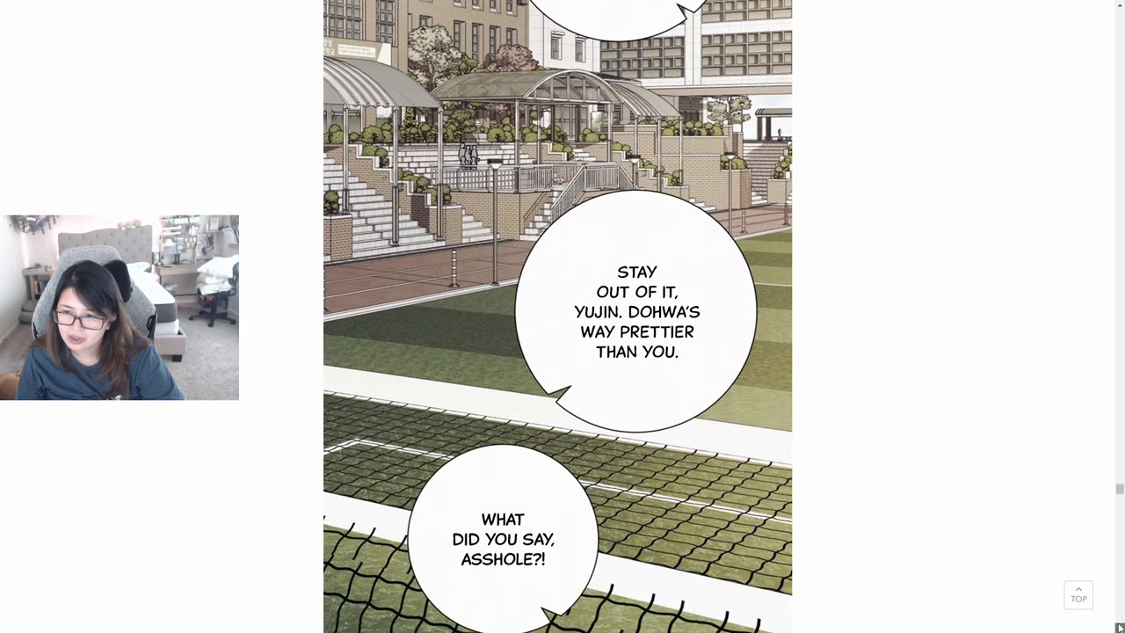
{"action": "scroll", "scroll_direction": "down", "scroll_amount": 3}
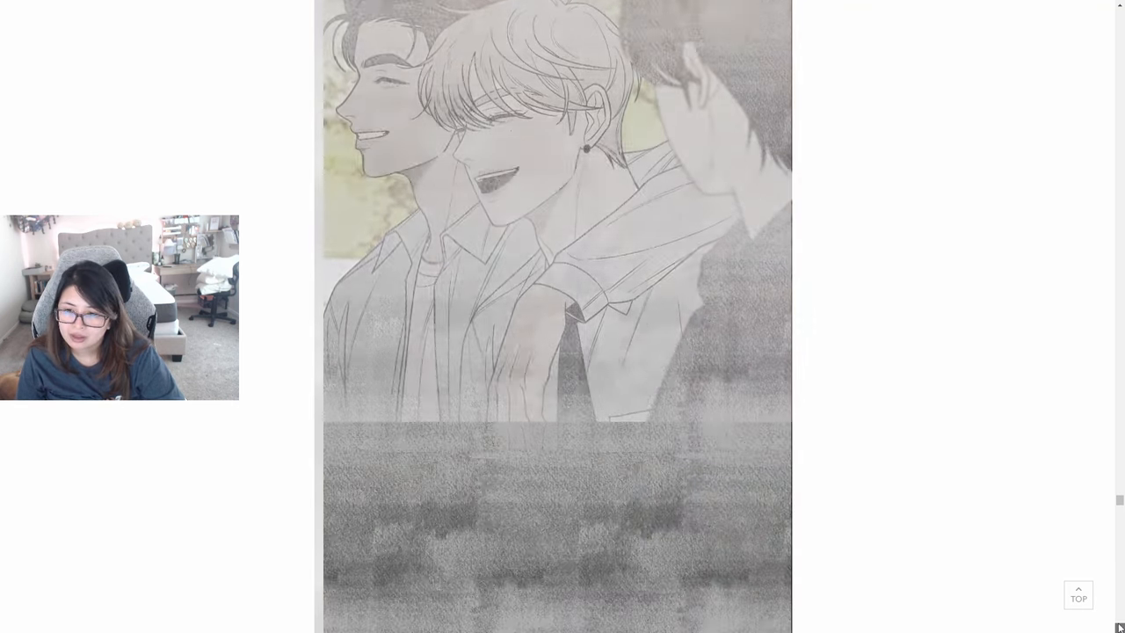
Step: Scroll through the flashback captions on honesty and 'The cost of ignorance is bitter' to the Arco Arts Theater exterior
{"action": "scroll", "scroll_direction": "down", "scroll_amount": 3}
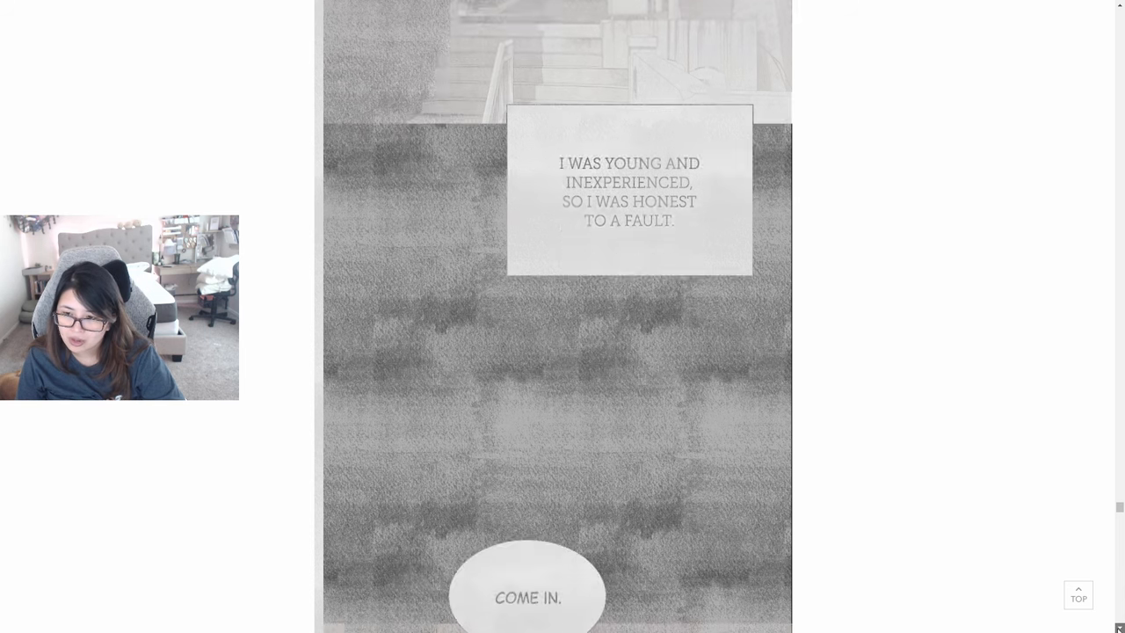
{"action": "scroll", "scroll_direction": "down", "scroll_amount": 3}
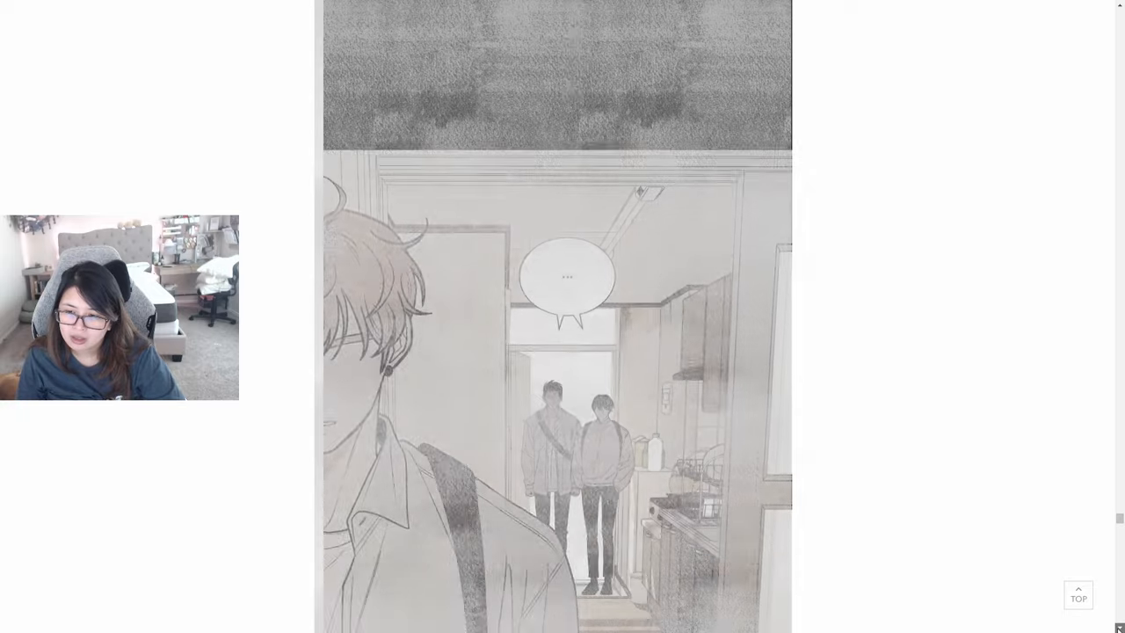
{"action": "scroll", "scroll_direction": "down", "scroll_amount": 3}
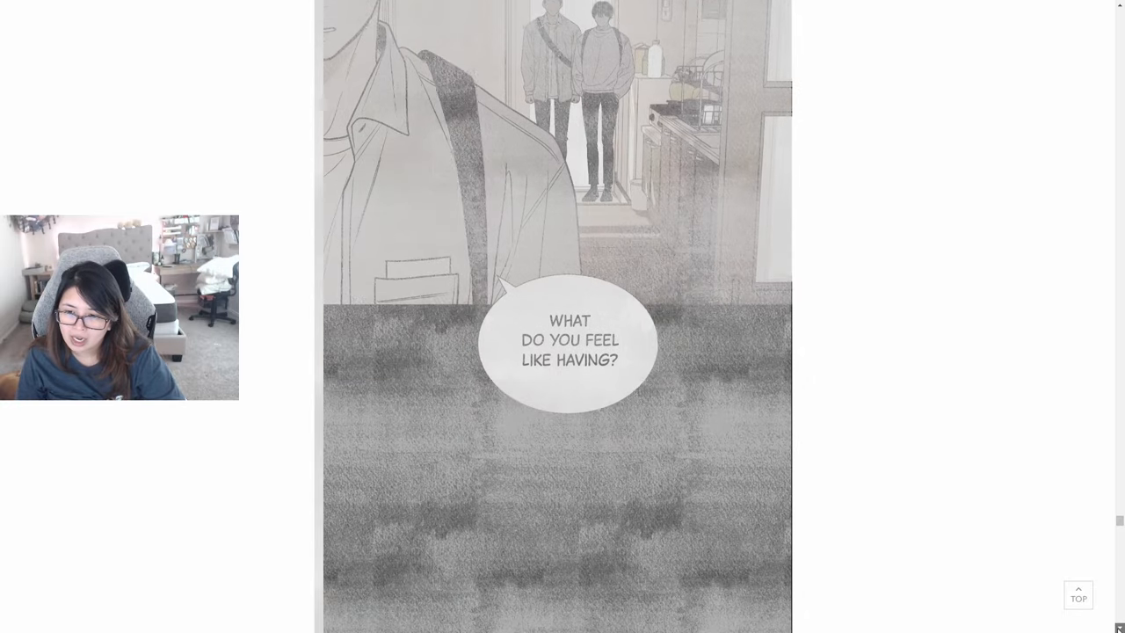
{"action": "scroll", "scroll_direction": "down", "scroll_amount": 3}
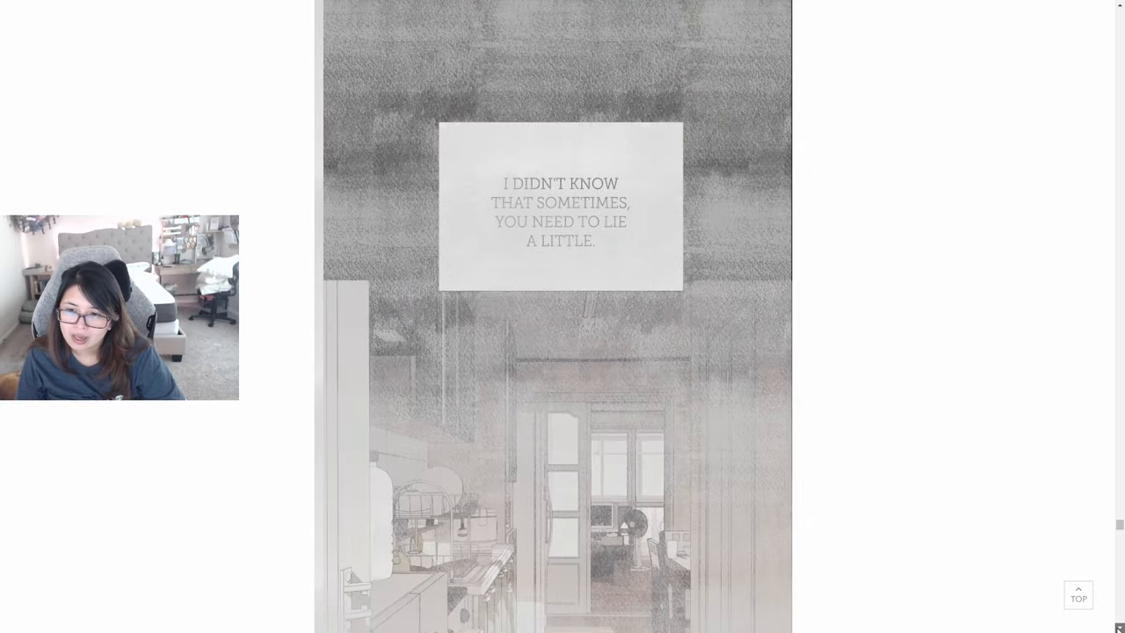
{"action": "scroll", "scroll_direction": "down", "scroll_amount": 3}
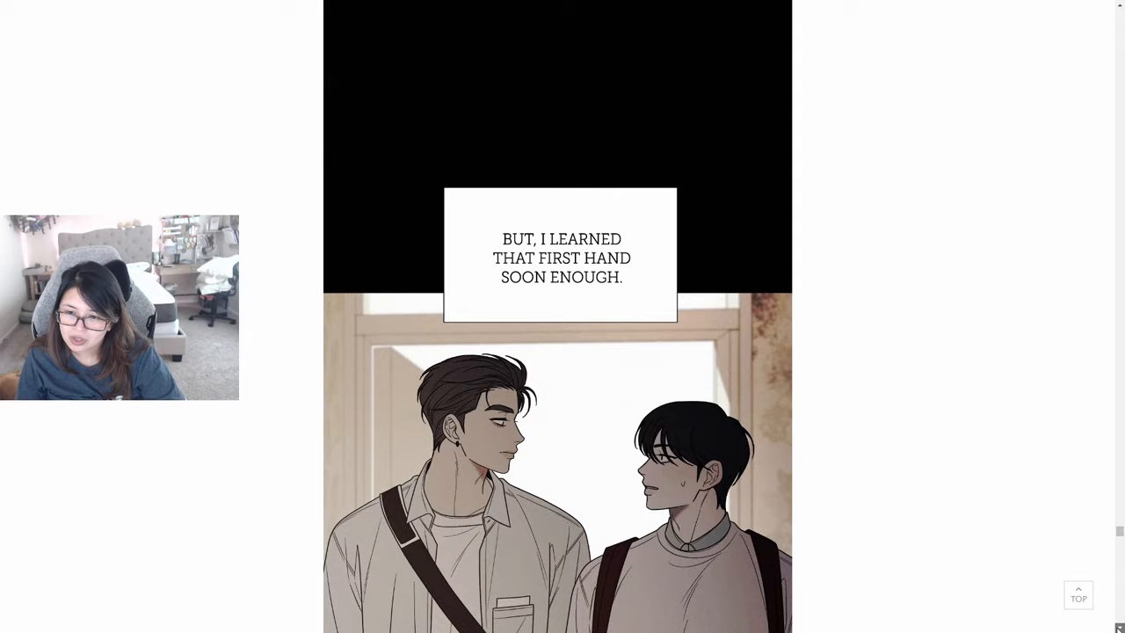
{"action": "scroll", "scroll_direction": "down", "scroll_amount": 3}
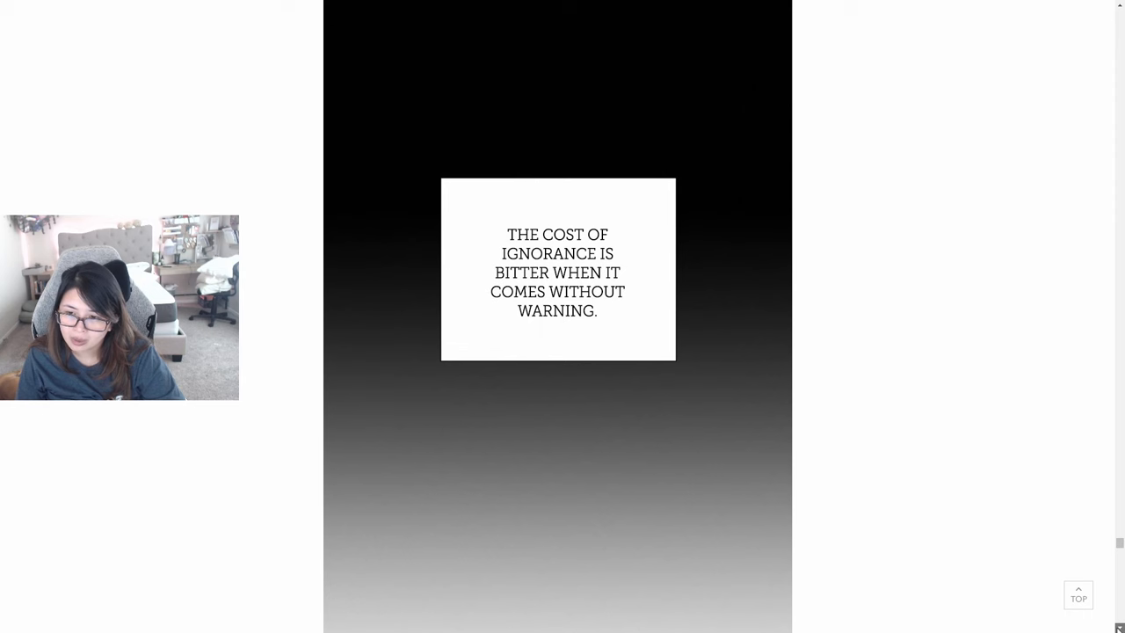
{"action": "scroll", "scroll_direction": "down", "scroll_amount": 3}
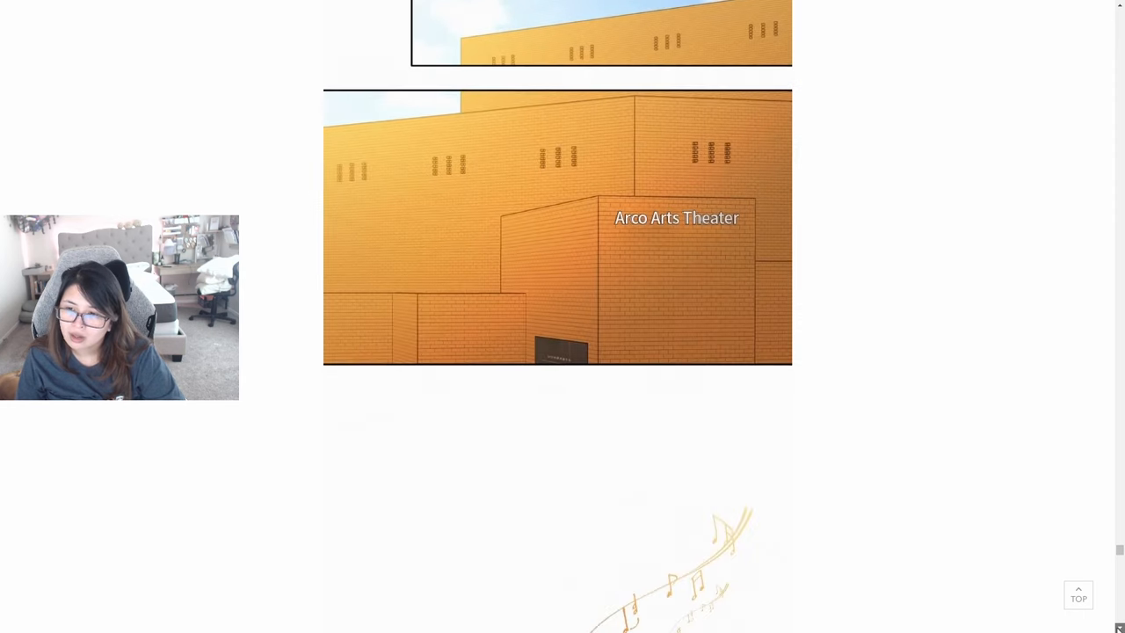
Step: Scroll through the theater sheet-music panels to the end credits listing writer, artist and helpers
{"action": "scroll", "scroll_direction": "down", "scroll_amount": 3}
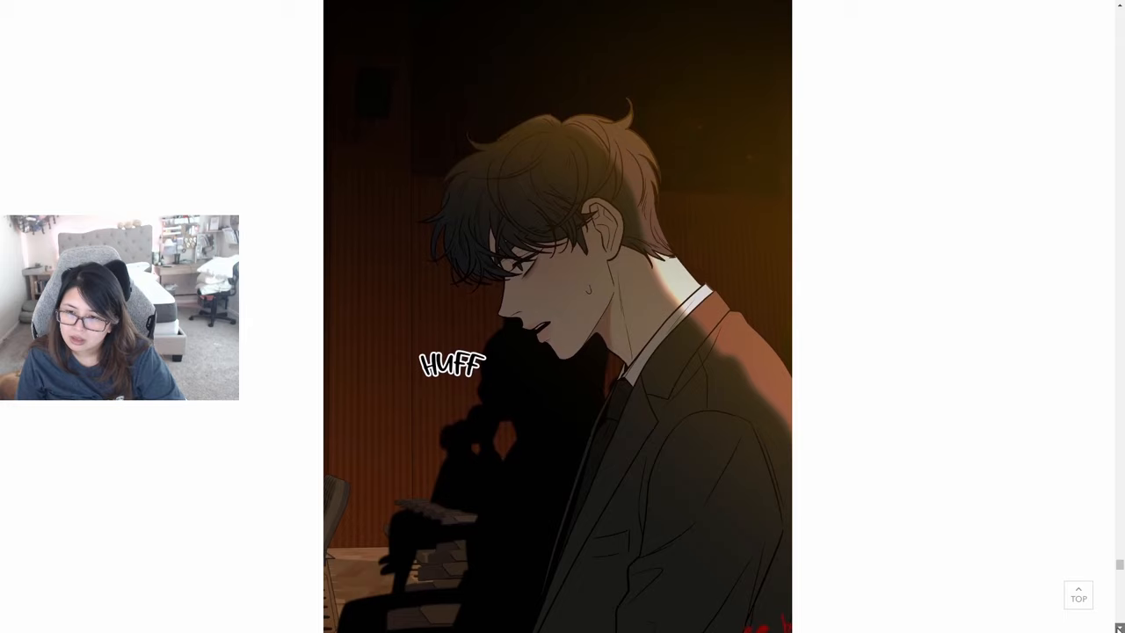
{"action": "scroll", "scroll_direction": "down", "scroll_amount": 3}
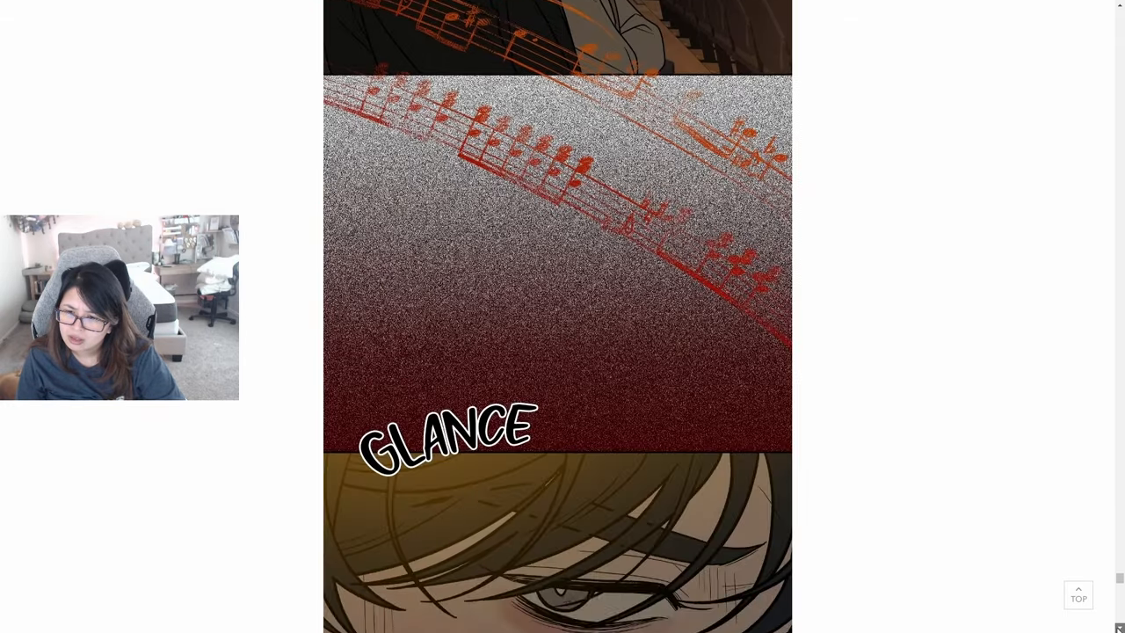
{"action": "scroll", "scroll_direction": "down", "scroll_amount": 3}
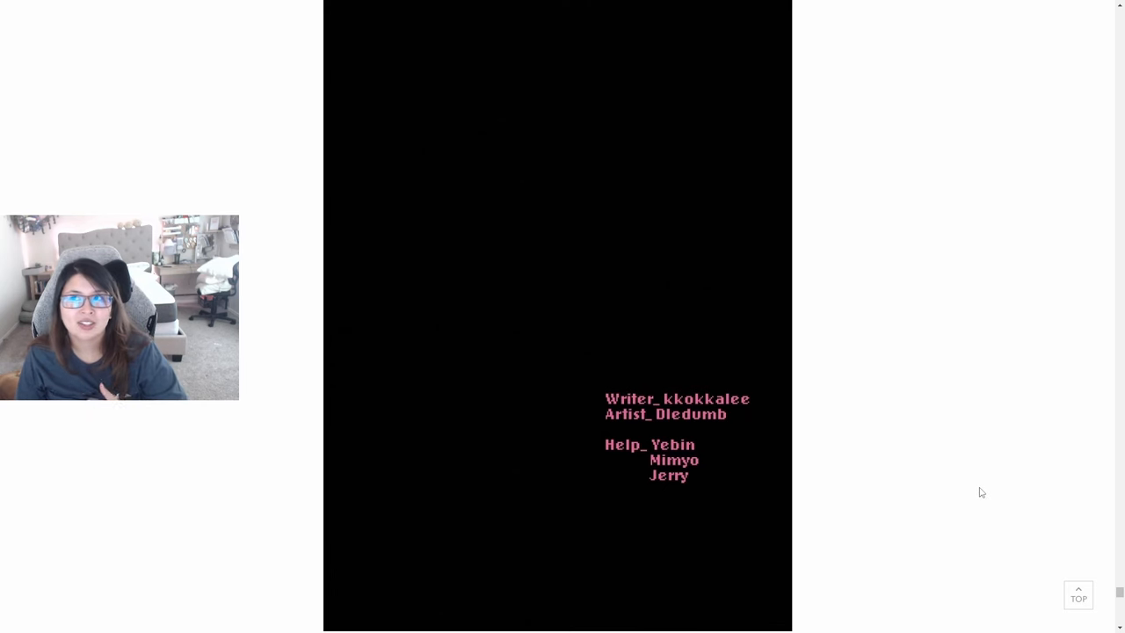
{"action": "mouse_move", "coordinate": [949, 596]}
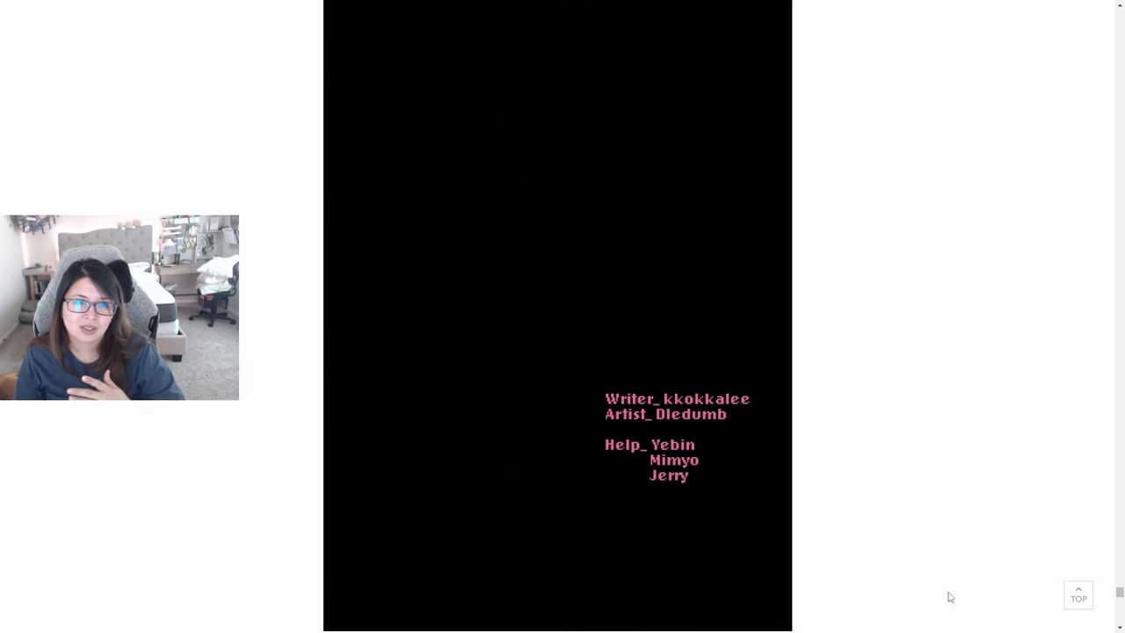